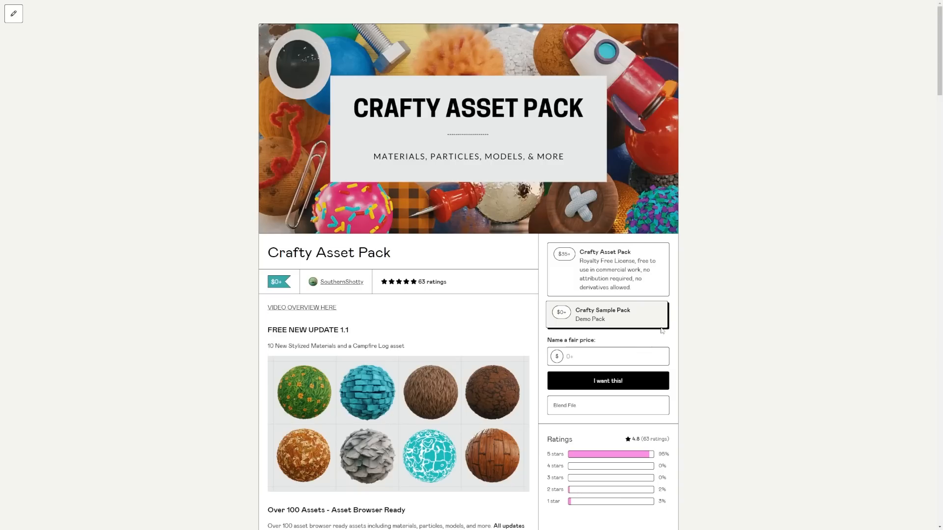
pyautogui.moveTo(570, 322)
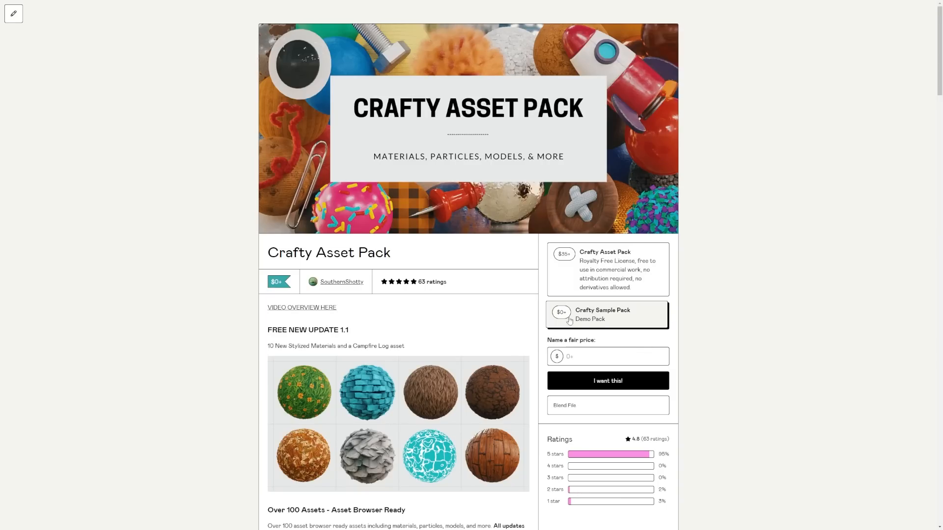
pyautogui.moveTo(570, 321)
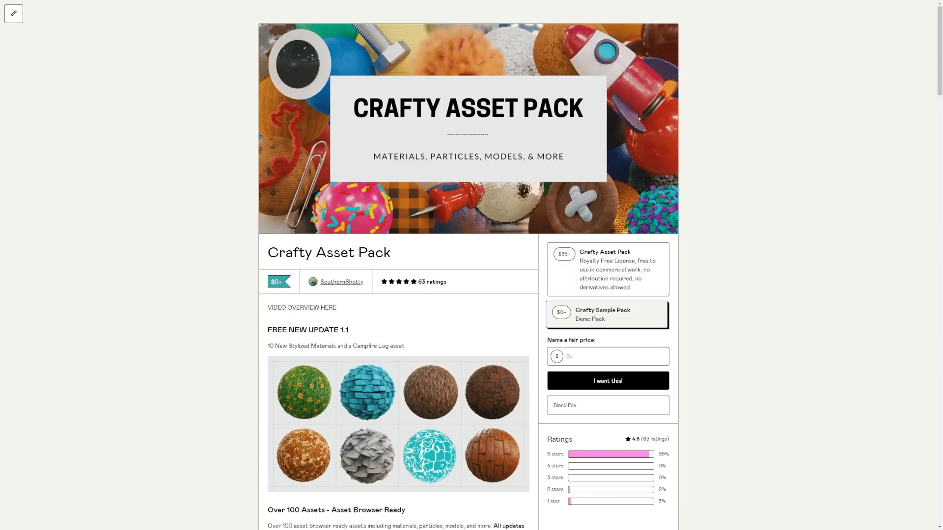
# Exclude the Lighting collection, frame the cartridge in front view and show its Object Data properties.
pyautogui.click(302, 307)
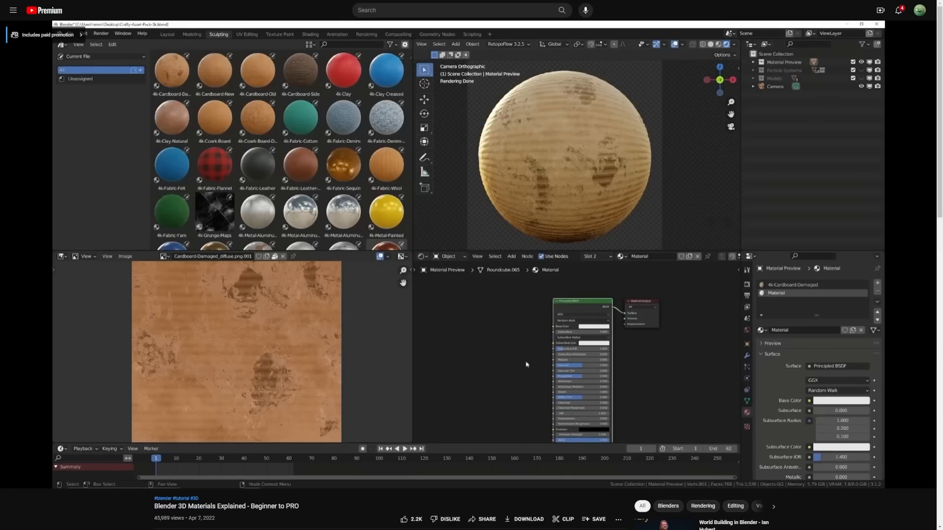
pyautogui.scroll(3)
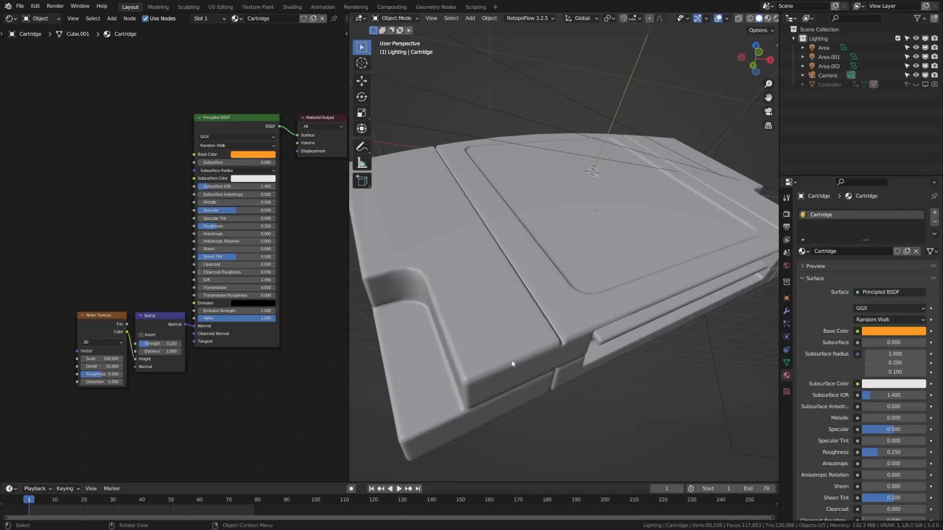
pyautogui.moveTo(564, 289)
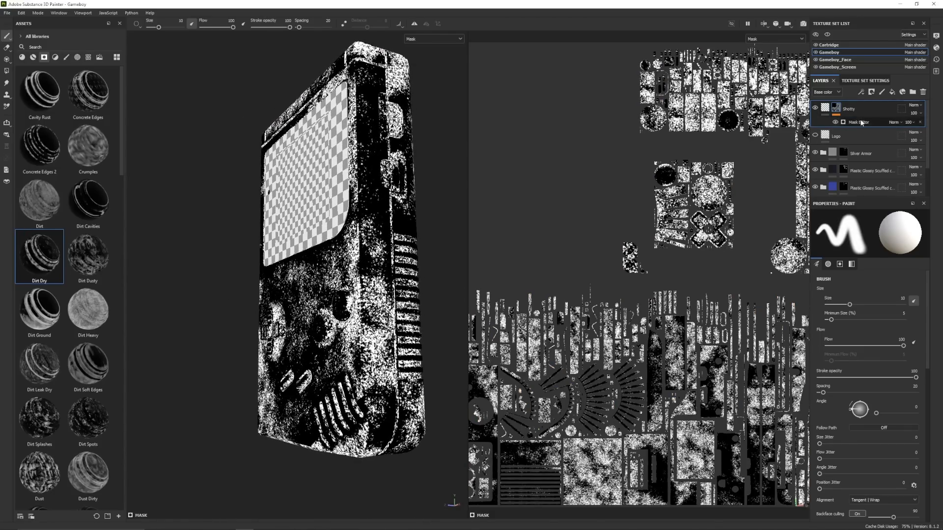
pyautogui.moveTo(851, 371)
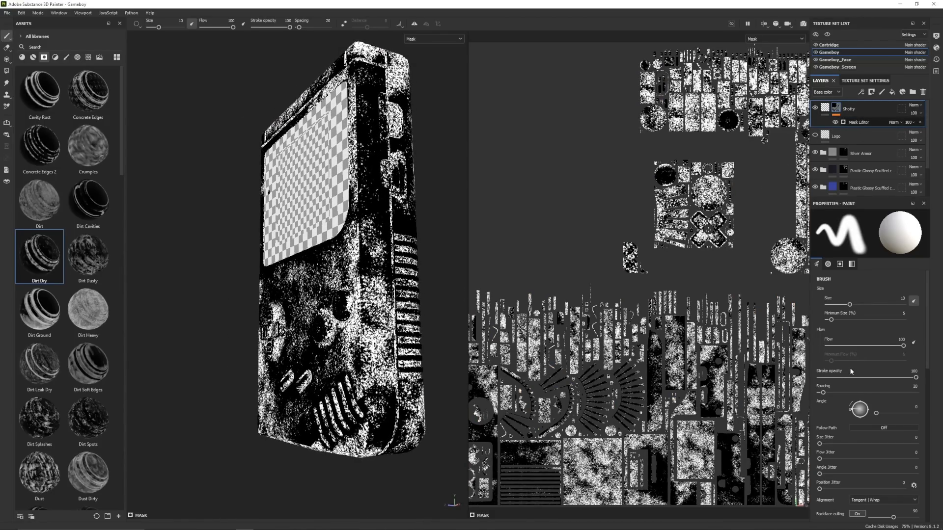
pyautogui.click(859, 121)
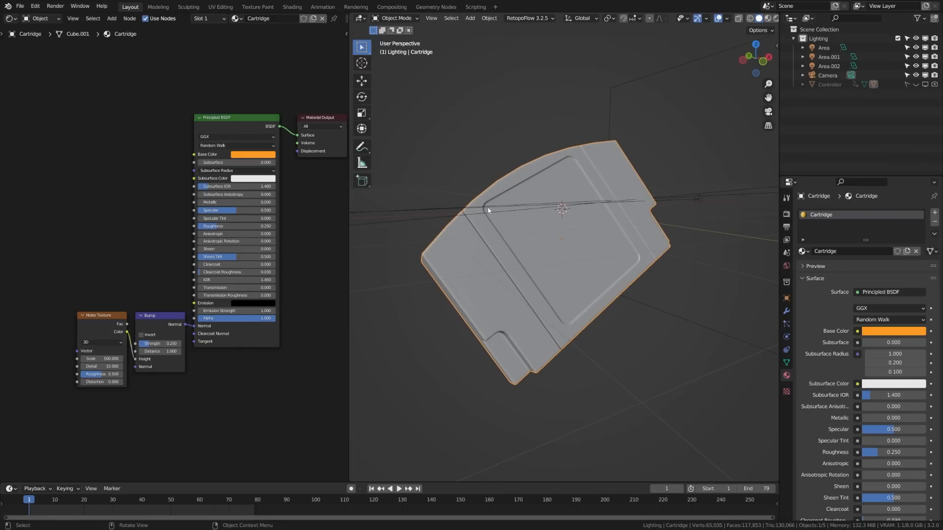
pyautogui.moveTo(542, 226)
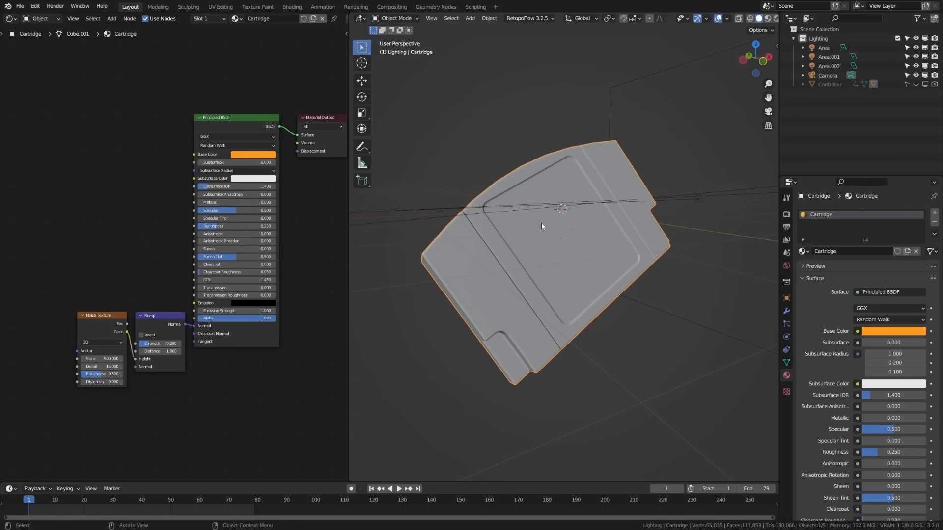
pyautogui.moveTo(173, 200)
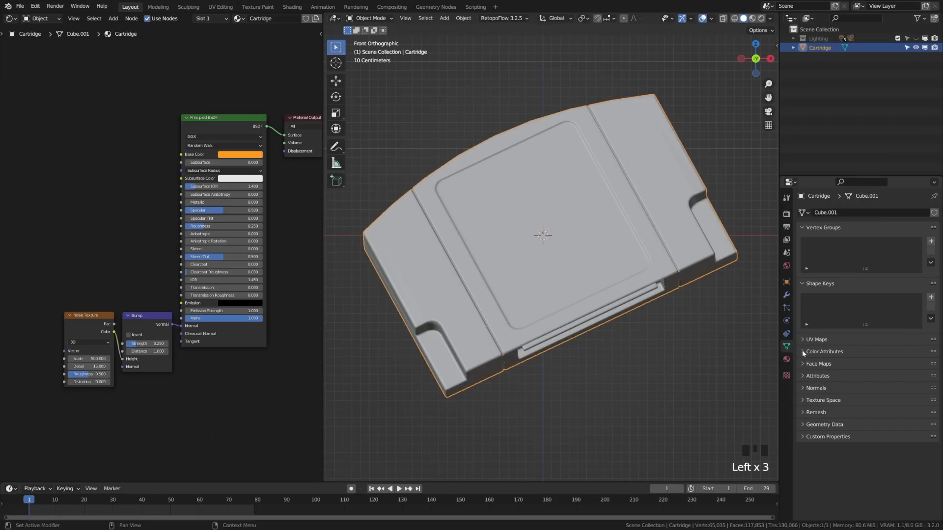
# Remove the old Col colour attribute and switch the cartridge into Vertex Paint mode.
pyautogui.click(823, 227)
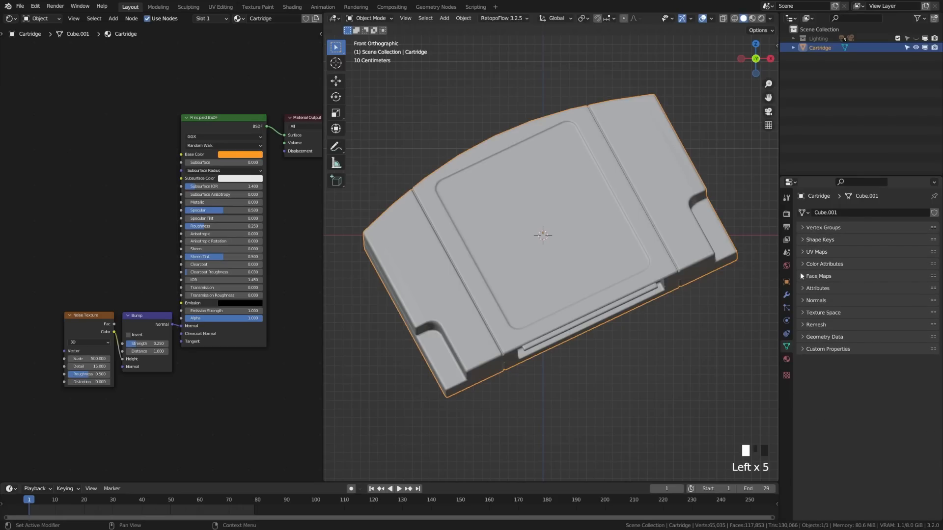
pyautogui.click(824, 264)
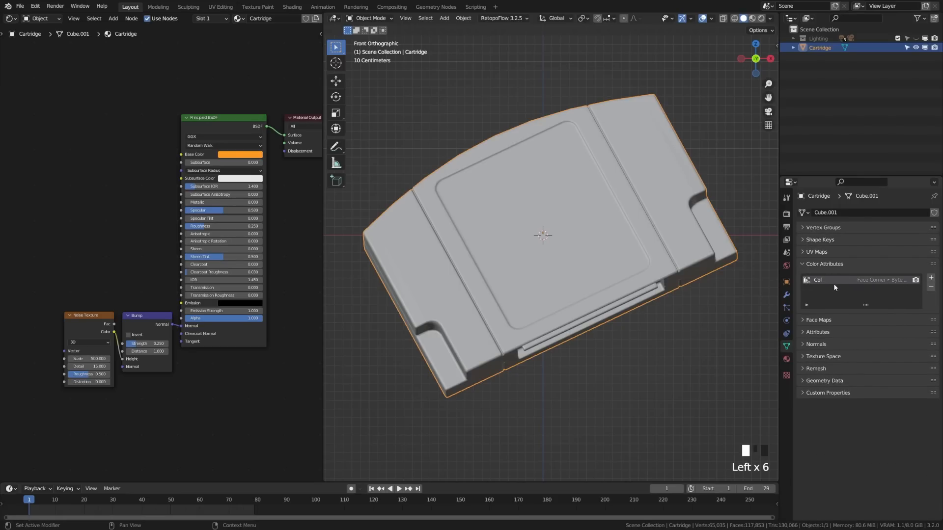
pyautogui.click(930, 286)
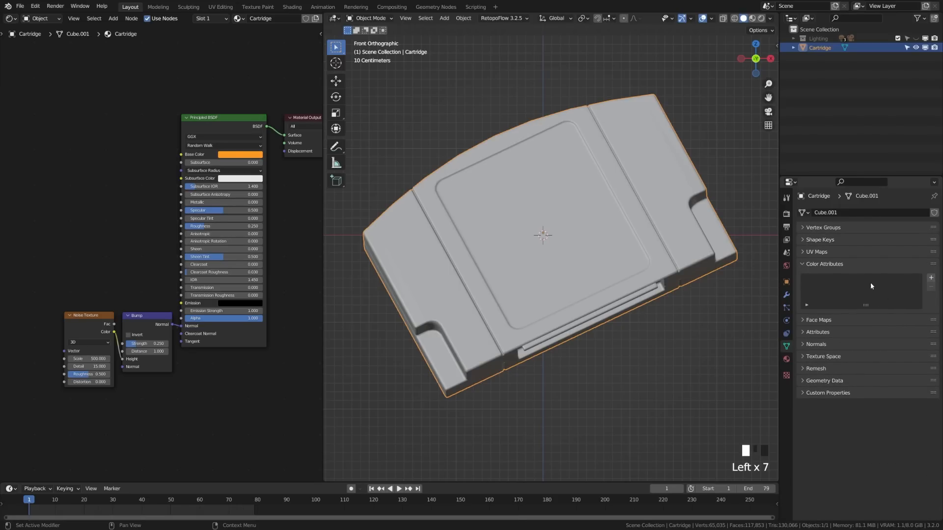
pyautogui.press('Tab')
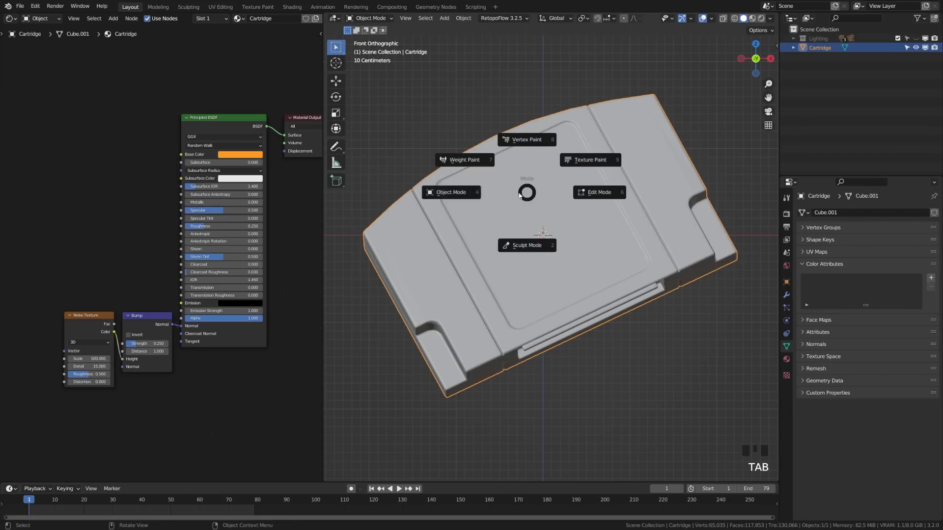
pyautogui.click(527, 138)
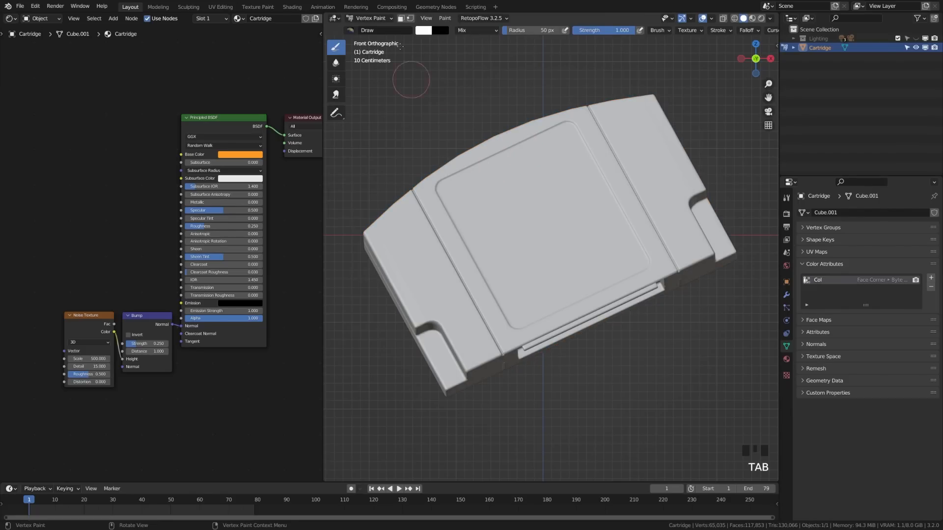
# Apply Dirty Vertex Colors from the Paint menu to the cartridge.
pyautogui.click(445, 18)
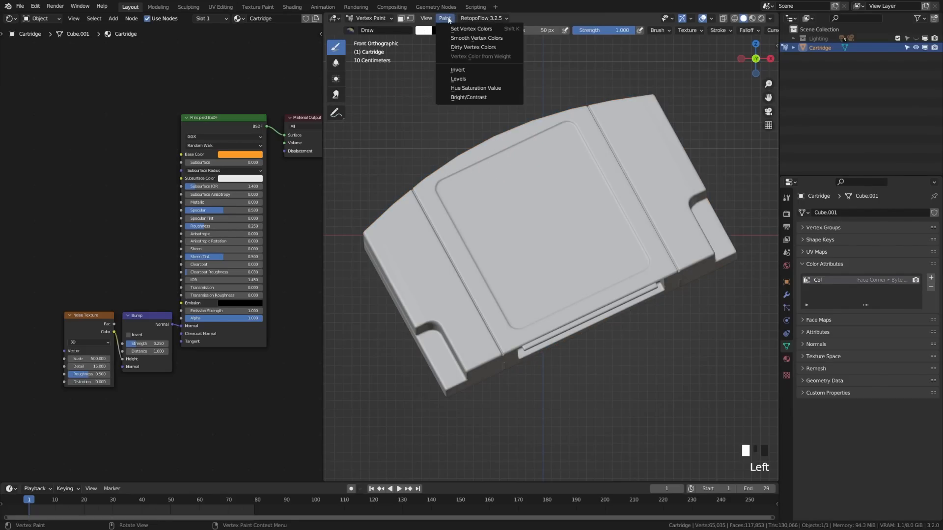
pyautogui.moveTo(473, 47)
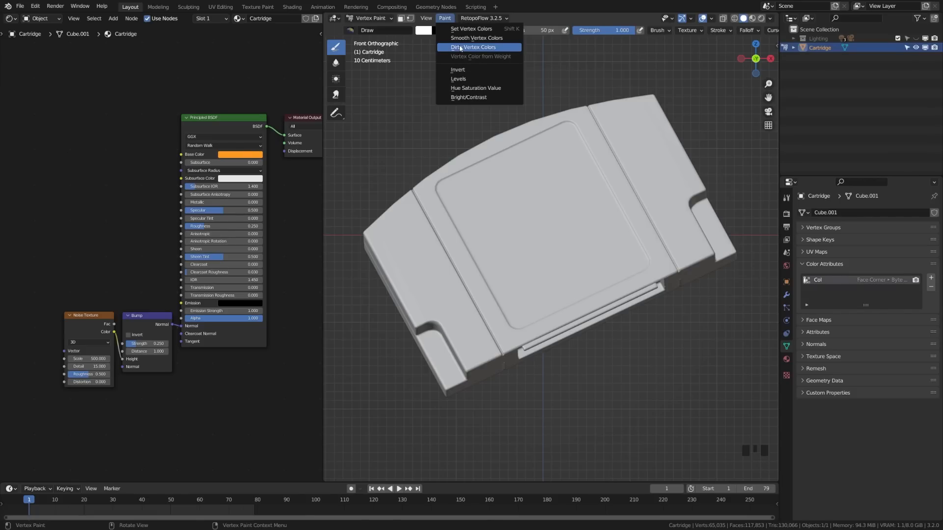
pyautogui.click(473, 47)
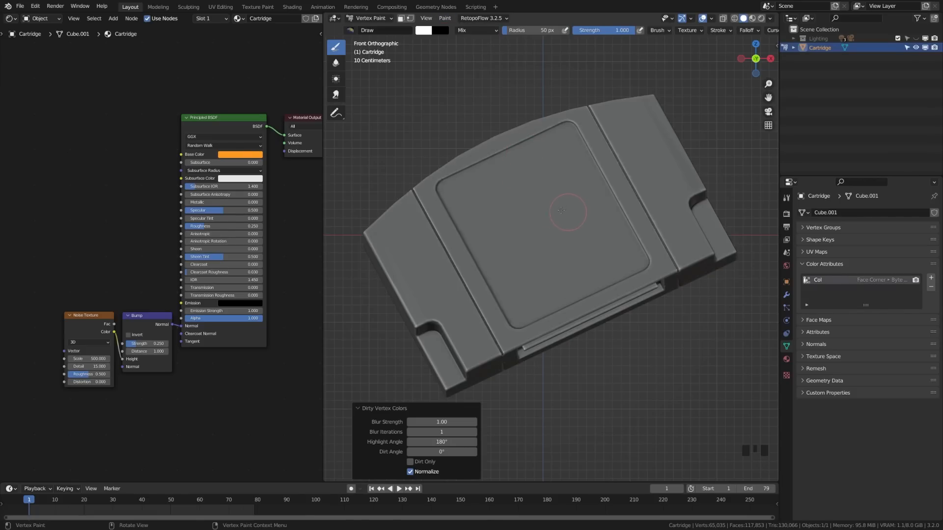
pyautogui.moveTo(492, 304)
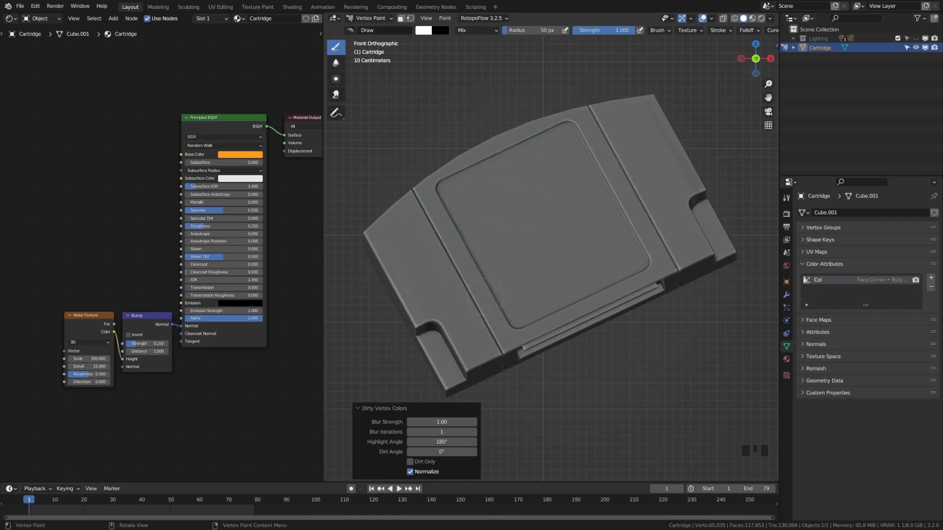
pyautogui.moveTo(674, 245)
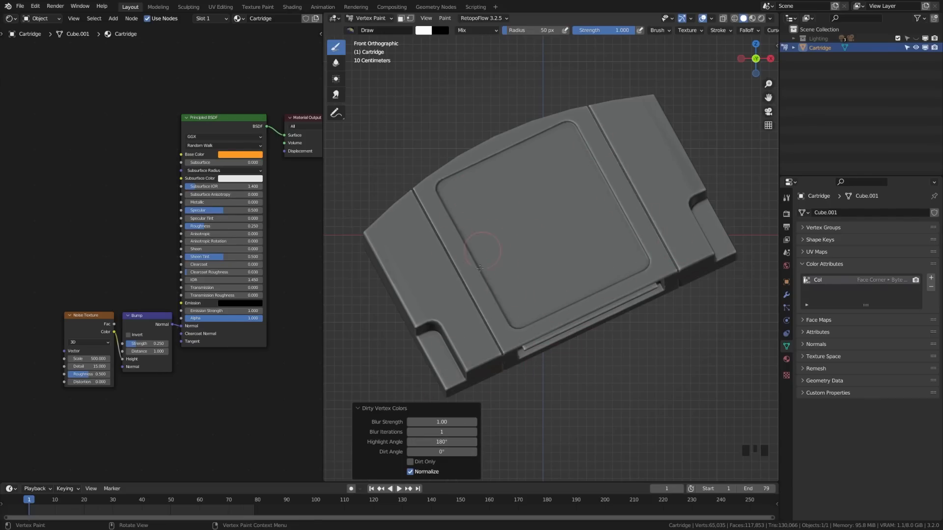
pyautogui.moveTo(529, 322)
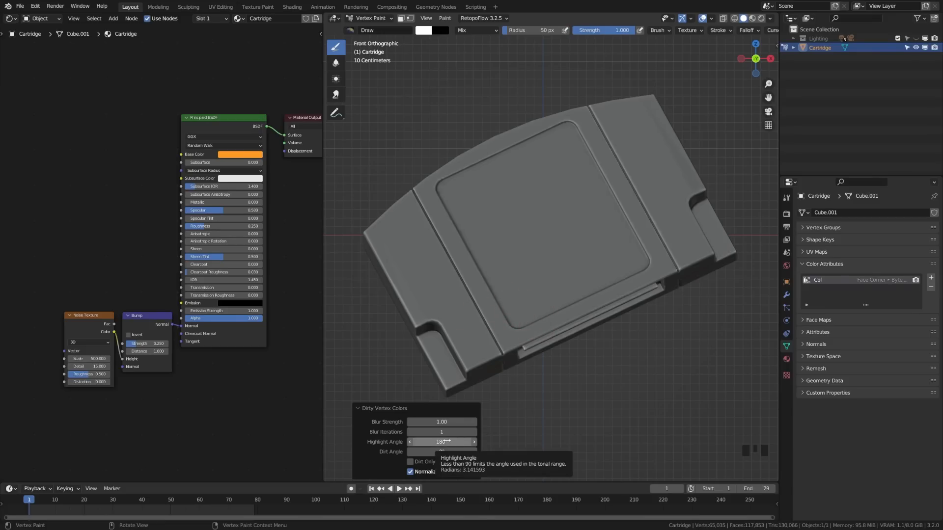
# Set the Dirty Vertex Colors highlight angle to 90°.
pyautogui.click(441, 441)
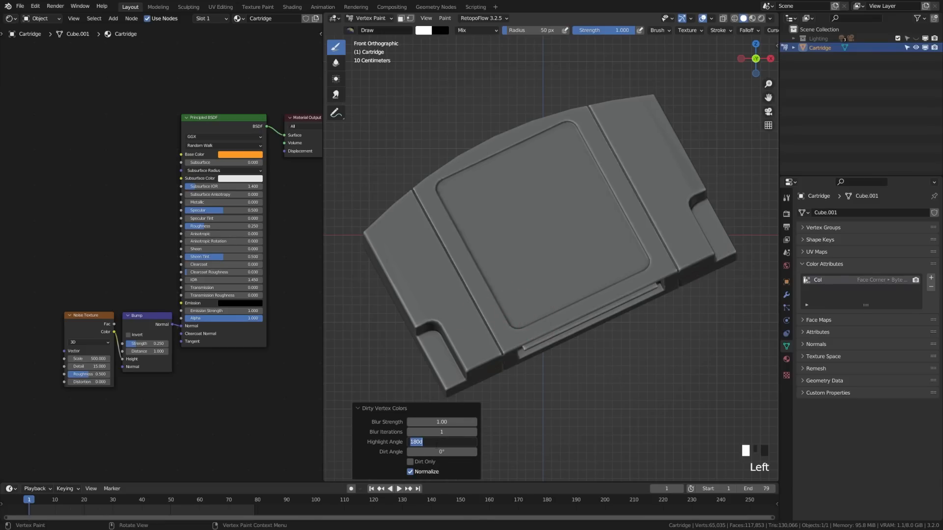
pyautogui.write('90°')
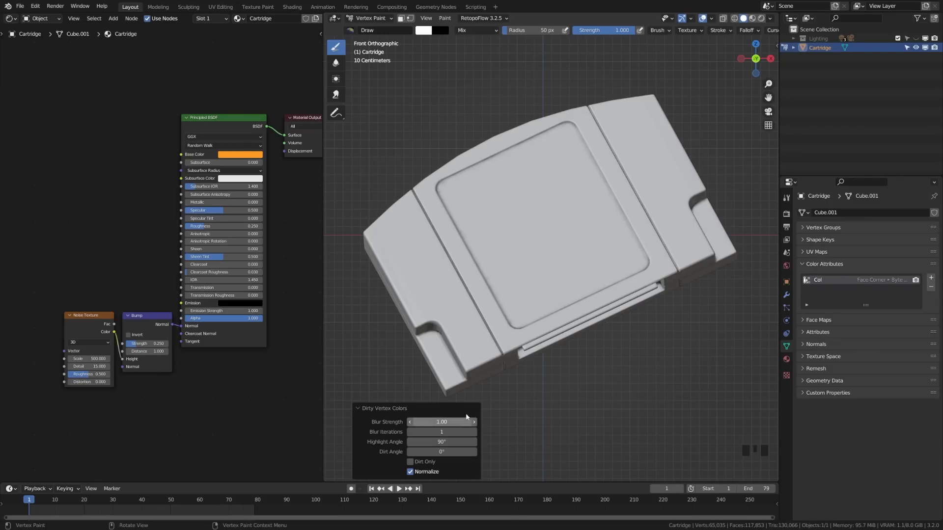
pyautogui.moveTo(484, 326)
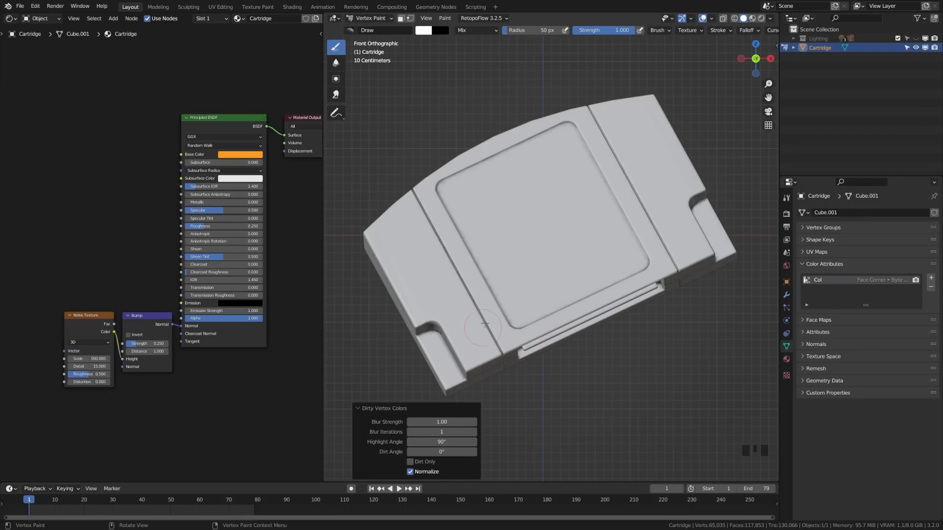
pyautogui.moveTo(479, 323)
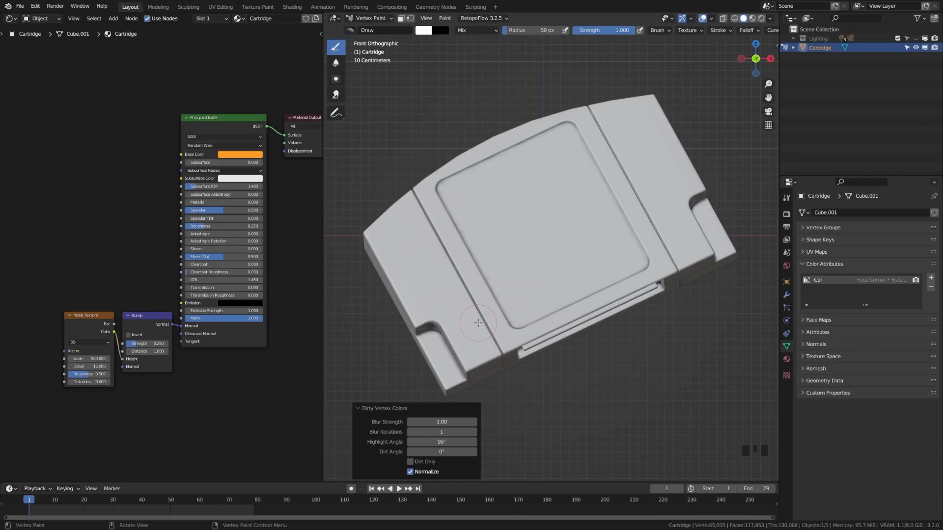
pyautogui.moveTo(450, 255)
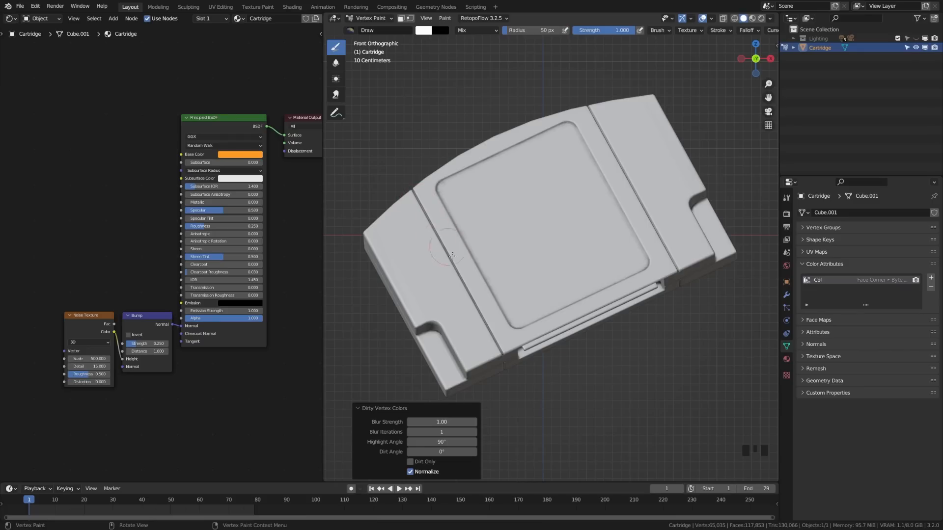
pyautogui.moveTo(492, 291)
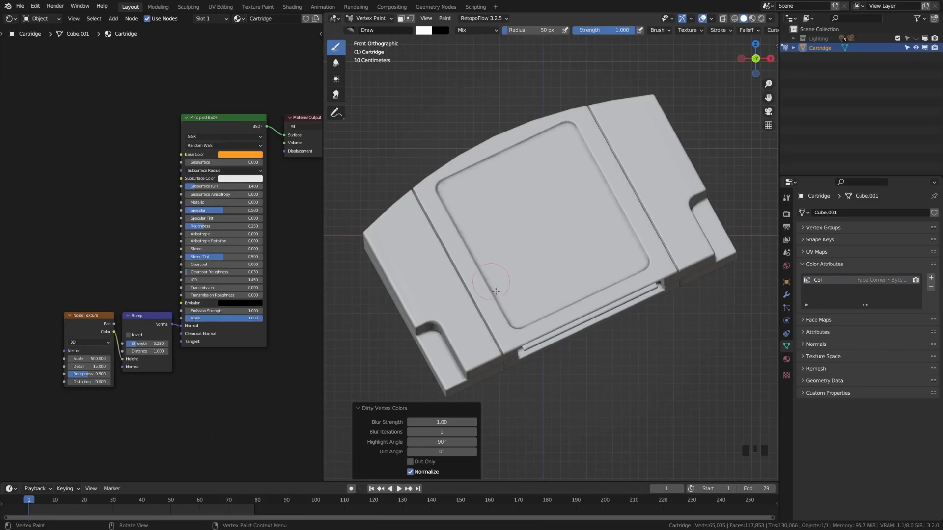
pyautogui.moveTo(401, 356)
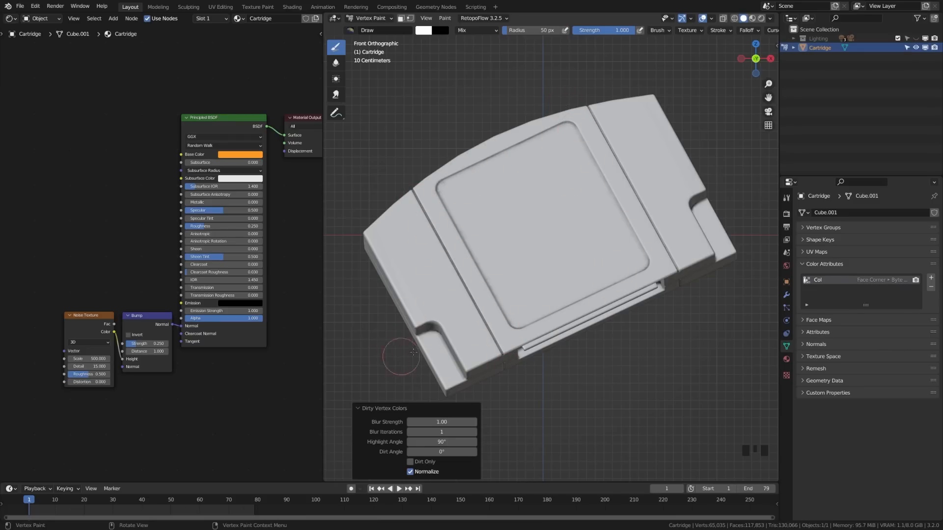
pyautogui.moveTo(438, 151)
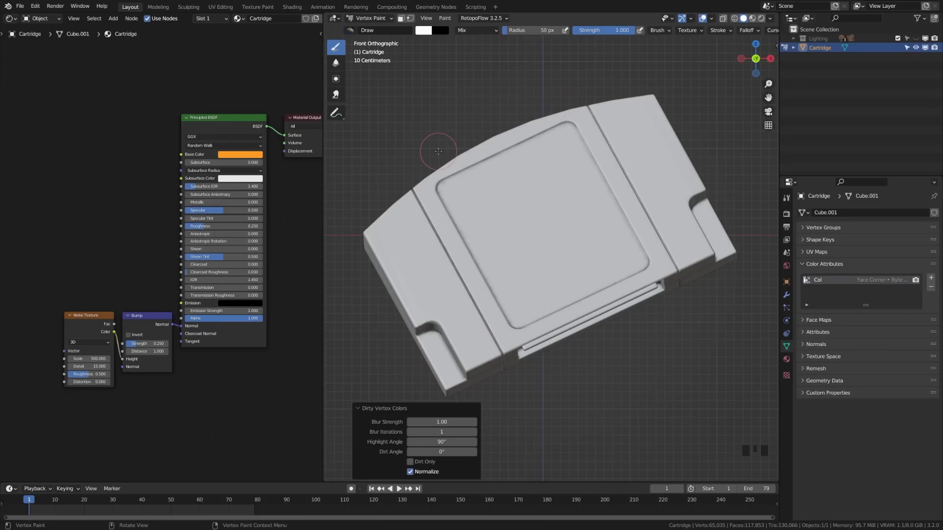
# Re-run Dirty Vertex Colors with Blur Iterations at 10.
pyautogui.click(444, 17)
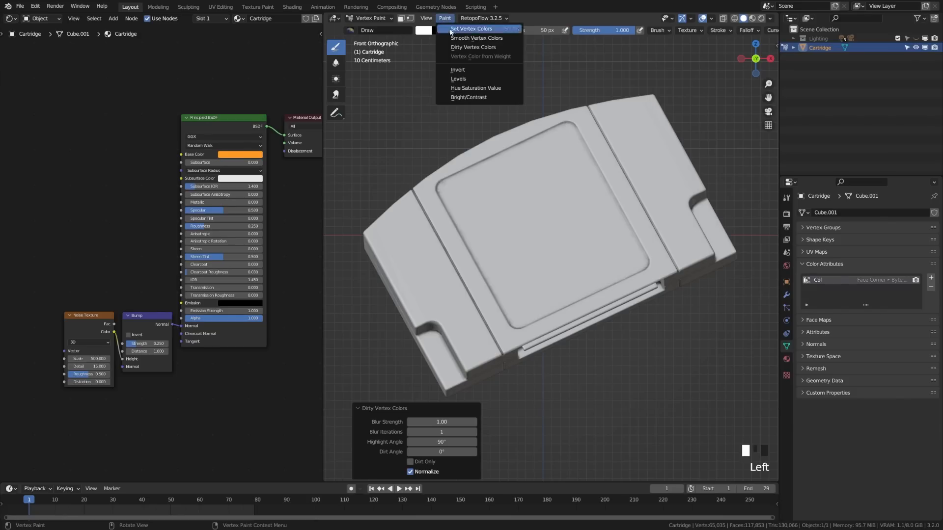
pyautogui.moveTo(473, 47)
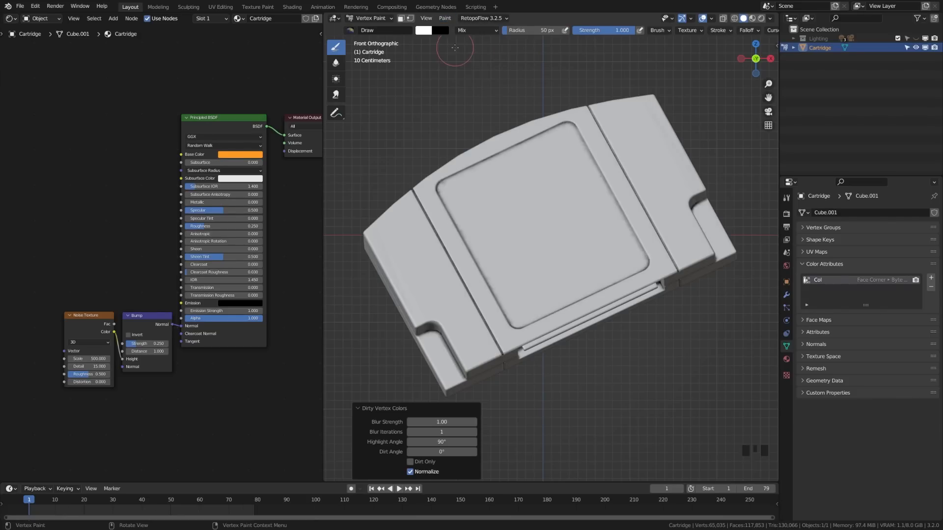
pyautogui.moveTo(472, 311)
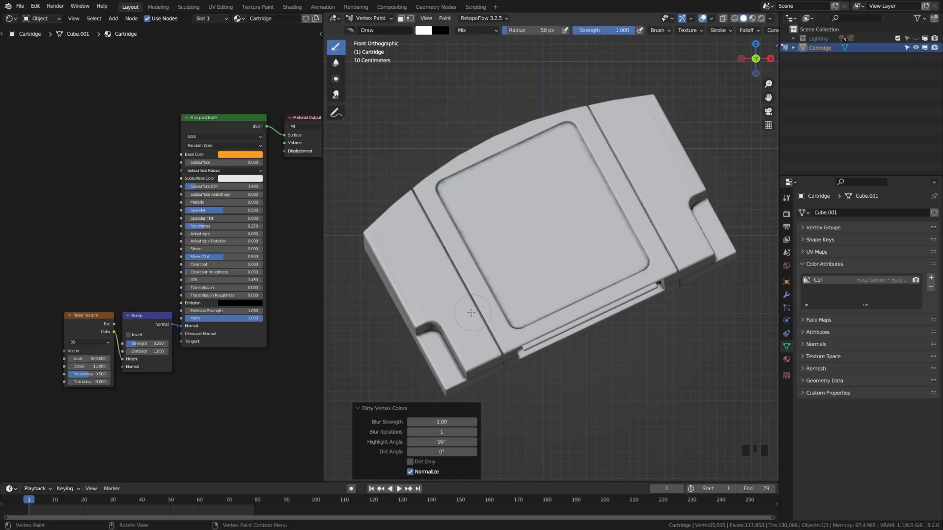
pyautogui.moveTo(440, 354)
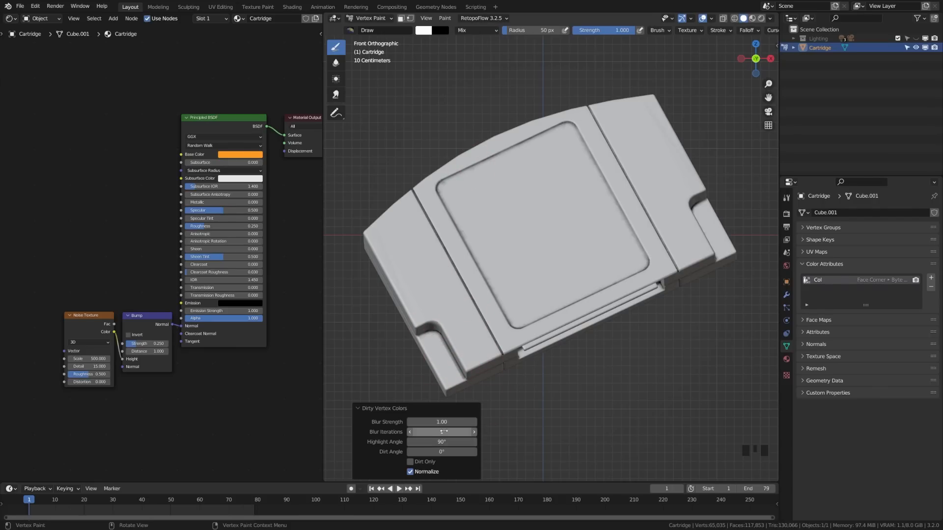
pyautogui.click(442, 432)
pyautogui.write('10')
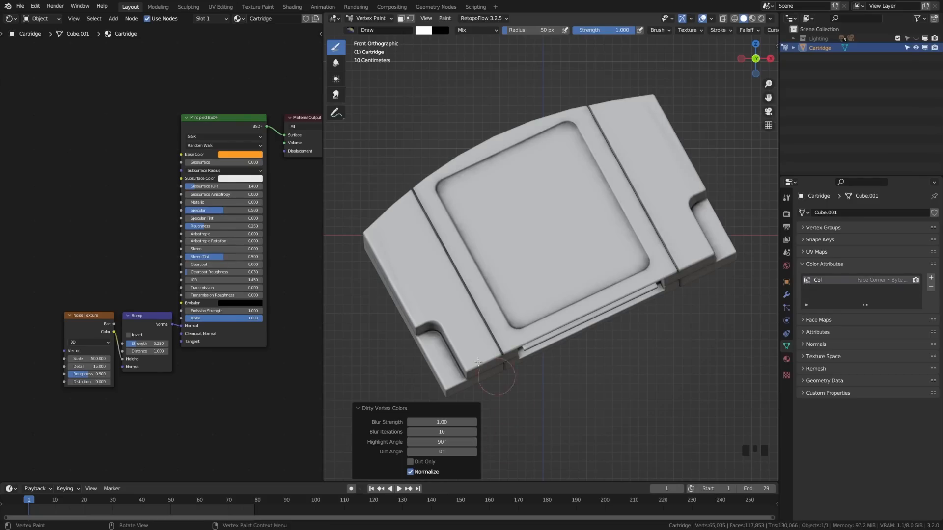
pyautogui.moveTo(454, 190)
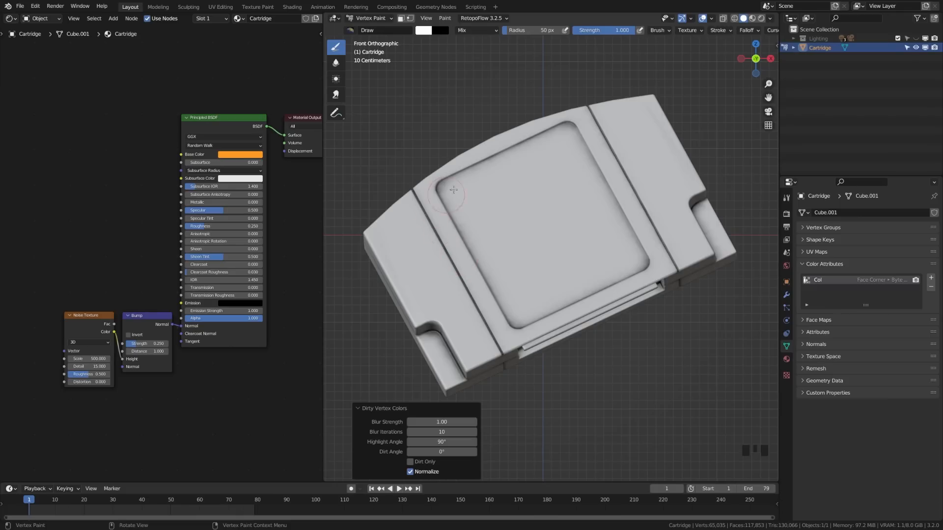
pyautogui.moveTo(529, 360)
pyautogui.write('Grime')
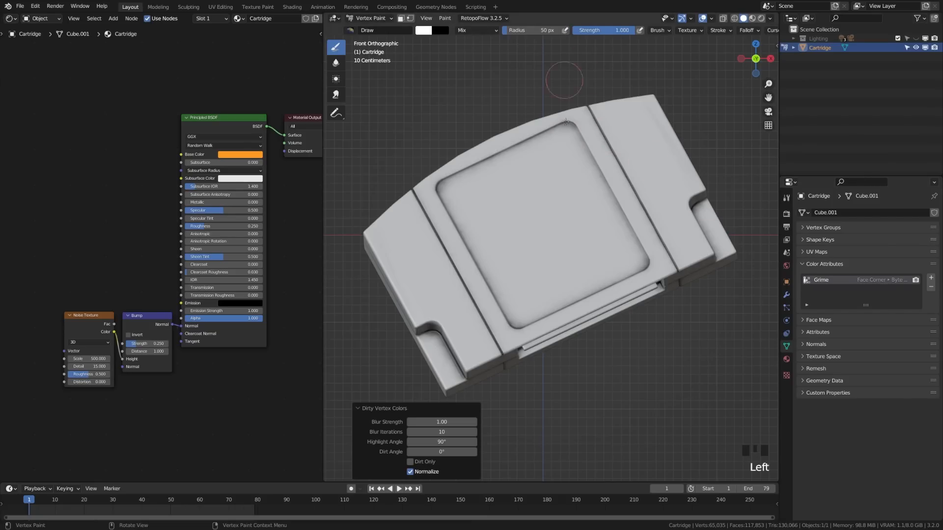
# Return the cartridge from vertex painting to Object Mode.
pyautogui.press('Tab')
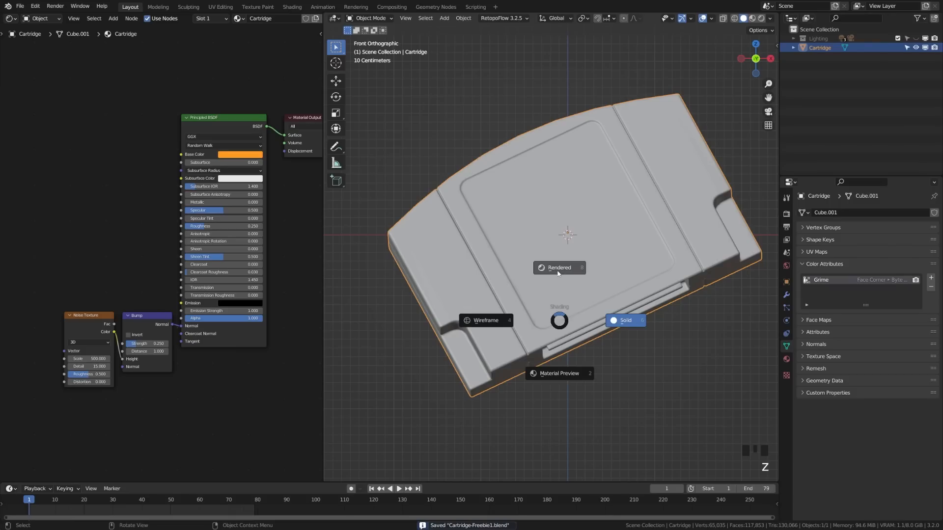
# Switch the viewport to Rendered shading and start adding a shader node.
pyautogui.click(558, 268)
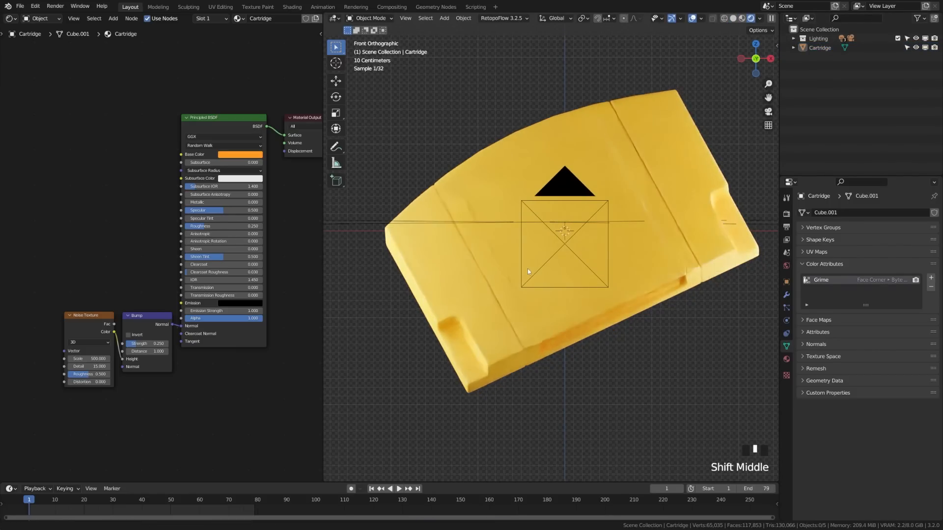
pyautogui.press('shift+a')
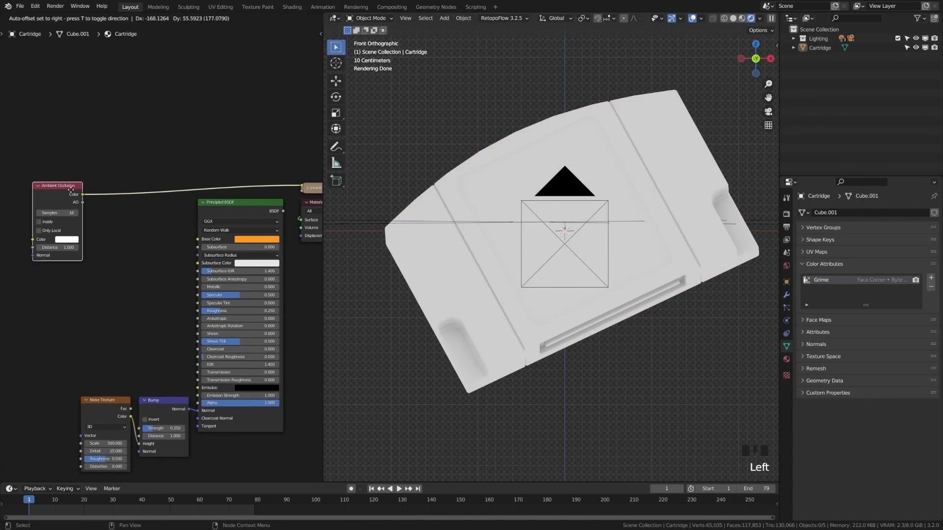
# Add a ColorRamp after the Ambient Occlusion node and tighten its stops so only crevices stay dark.
pyautogui.press('shift+a')
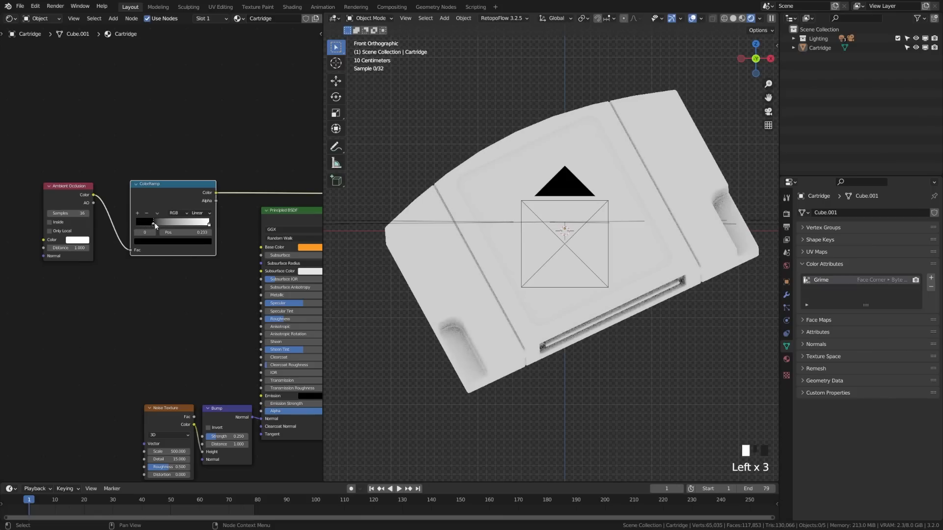
pyautogui.moveTo(154, 223); pyautogui.dragTo(178, 223)
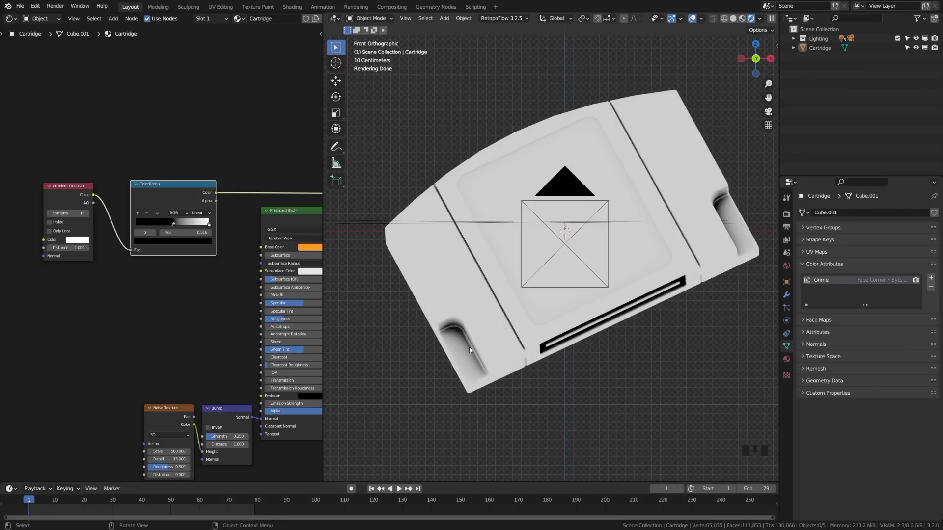
pyautogui.moveTo(175, 223); pyautogui.dragTo(164, 223)
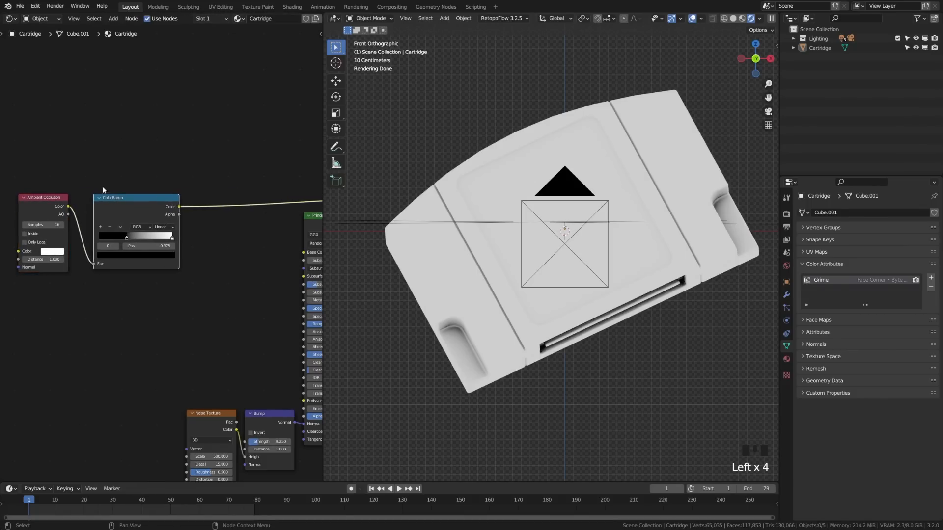
# Add an Attribute node reading Grime and preview its output on the cartridge.
pyautogui.press('shift+a')
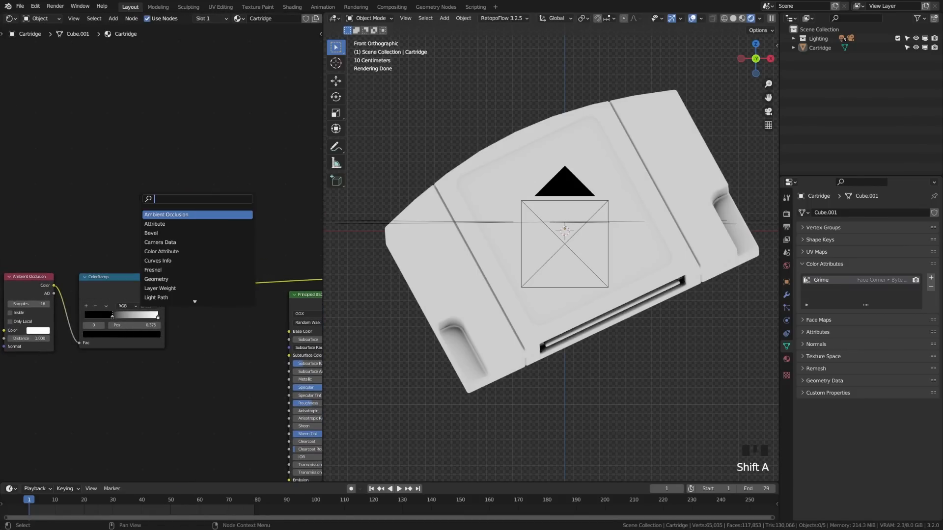
pyautogui.write('att')
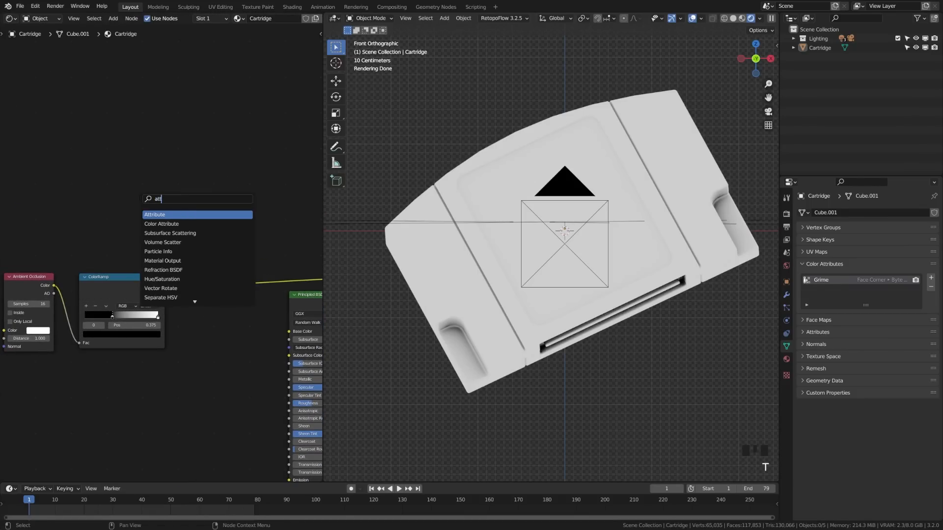
pyautogui.click(154, 215)
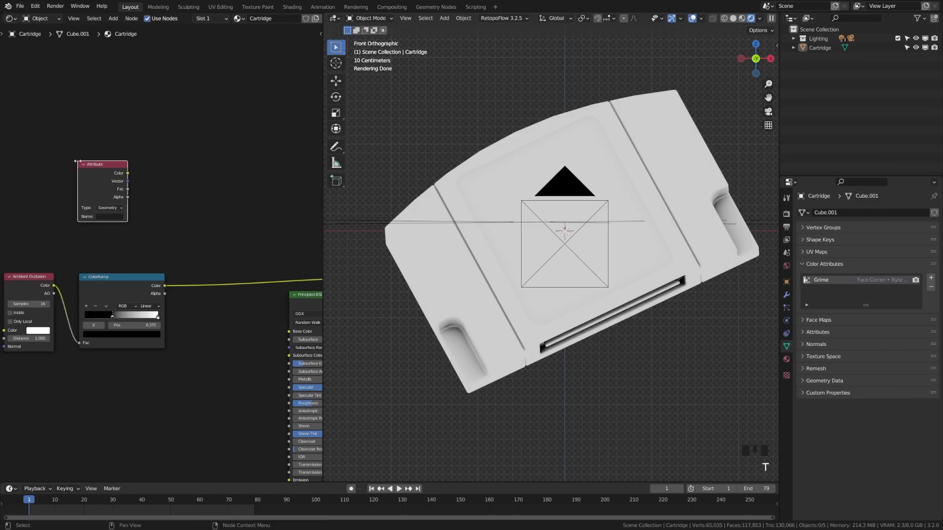
pyautogui.click(101, 164)
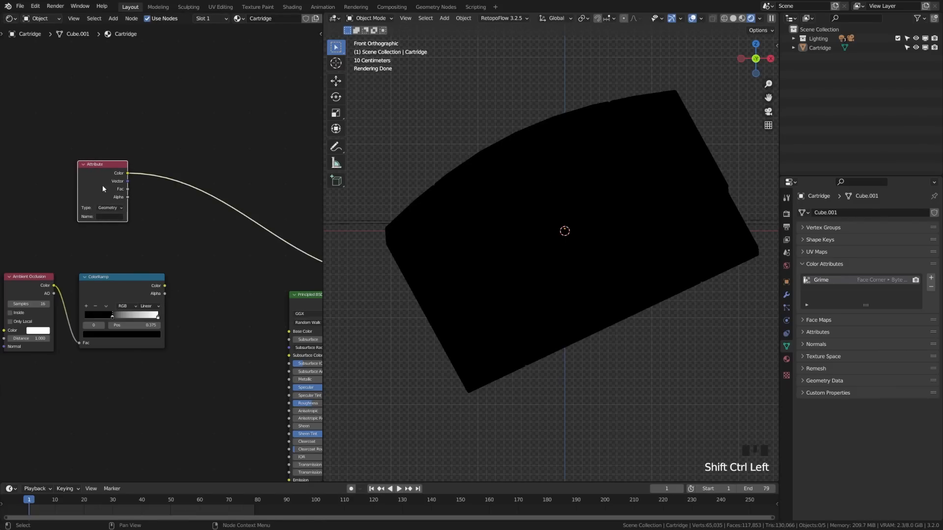
pyautogui.click(108, 216)
pyautogui.write('Grime')
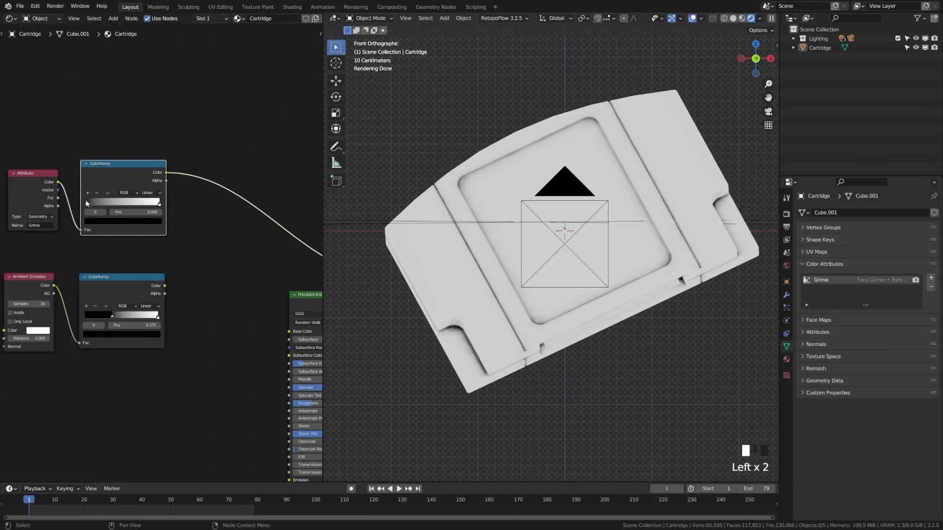
# Adjust the Grime ColorRamp stops into a sharp mask with black edges.
pyautogui.moveTo(87, 201); pyautogui.dragTo(153, 201)
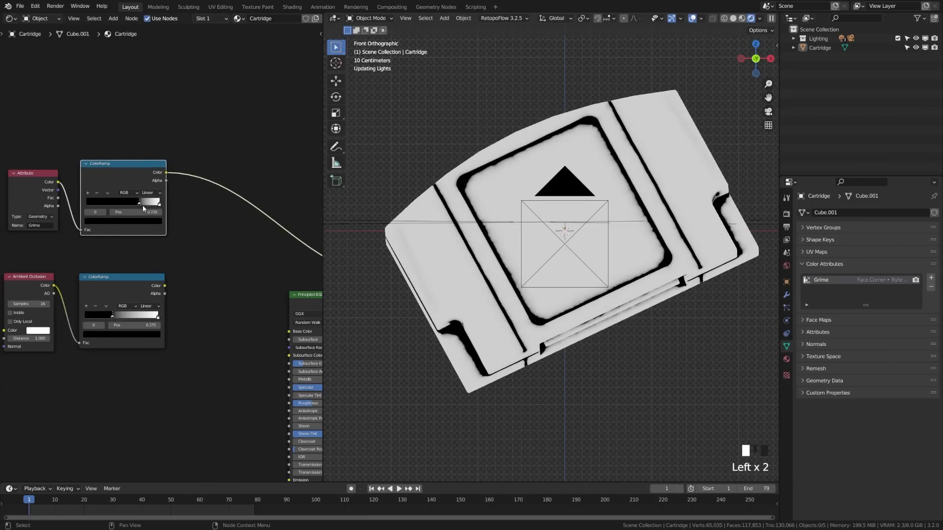
pyautogui.moveTo(139, 203); pyautogui.dragTo(86, 202)
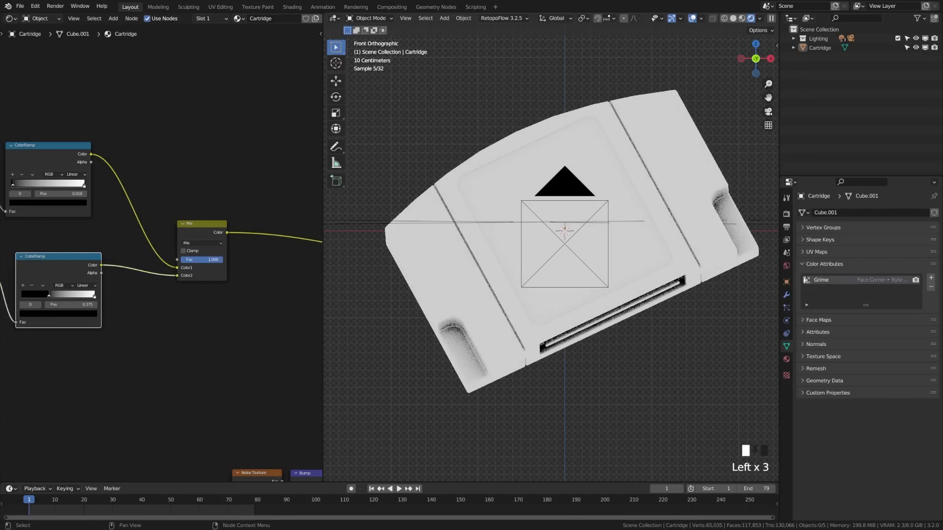
# Set the Mix node joining the two masks to Multiply and adjust its factor.
pyautogui.click(202, 242)
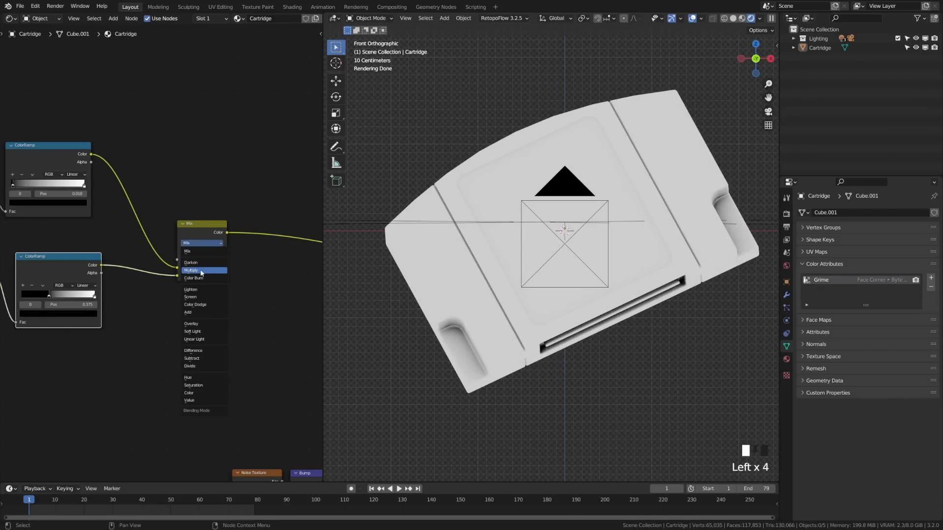
pyautogui.click(192, 270)
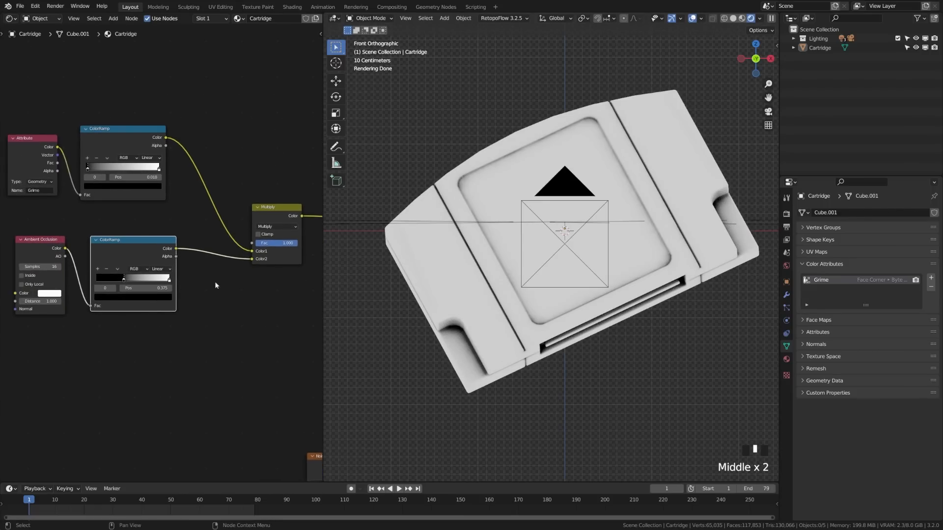
pyautogui.moveTo(123, 278); pyautogui.dragTo(109, 278)
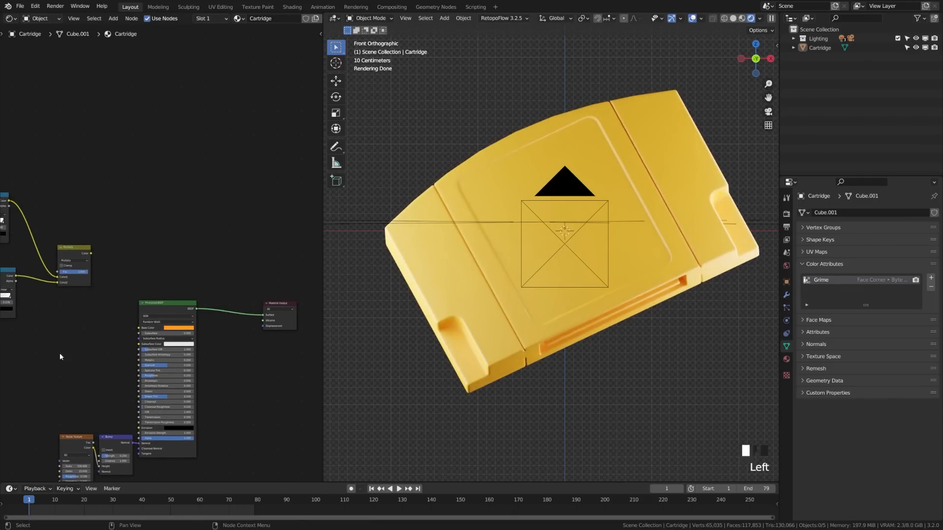
# Duplicate the Principled BSDF and wire both BSDFs into a Mix Shader with the multiplied dirt mask as Fac.
pyautogui.press('shift+d')
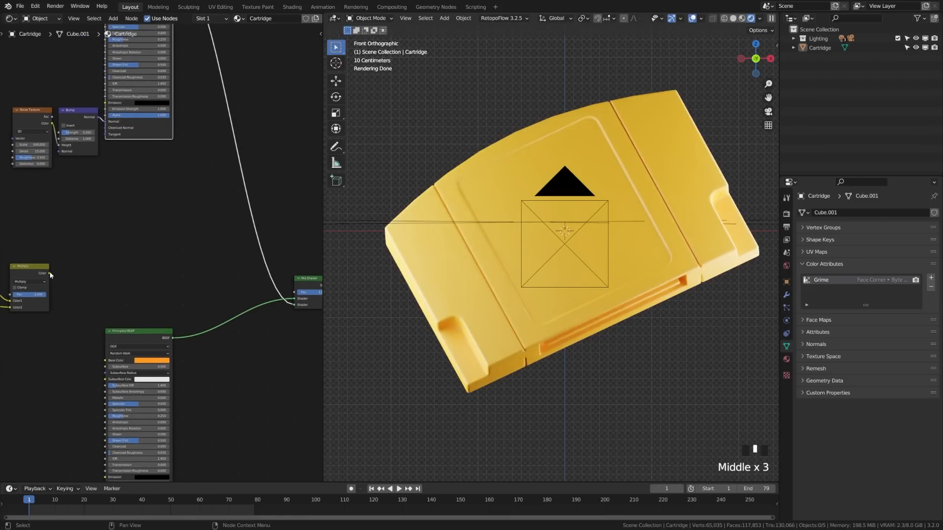
pyautogui.scroll(-3)
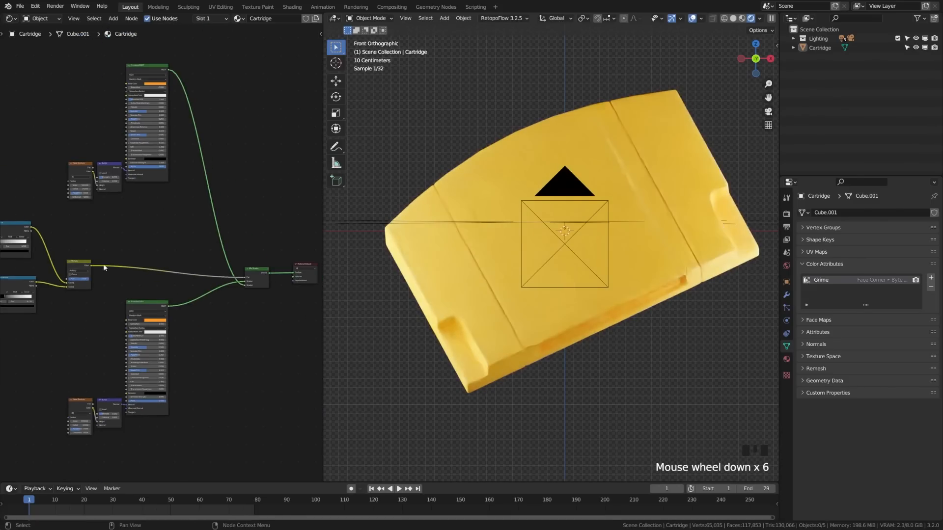
pyautogui.scroll(3)
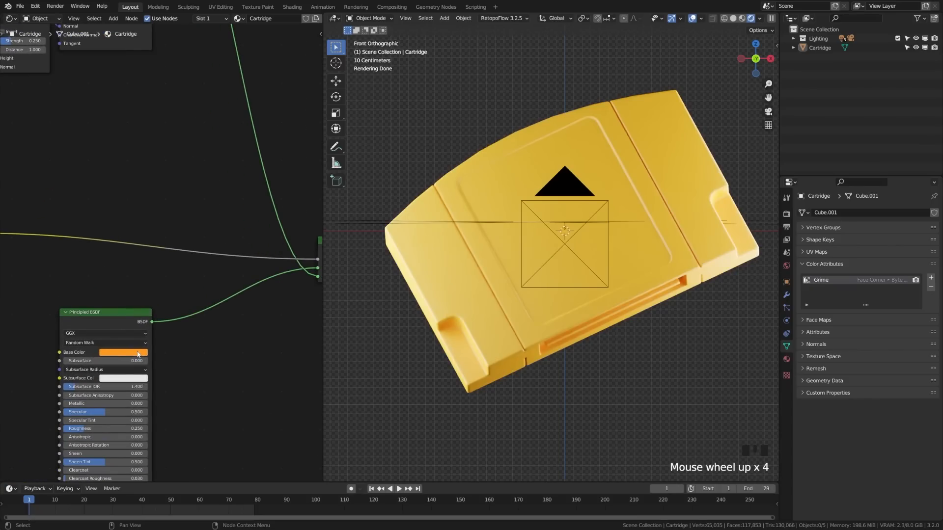
pyautogui.click(123, 351)
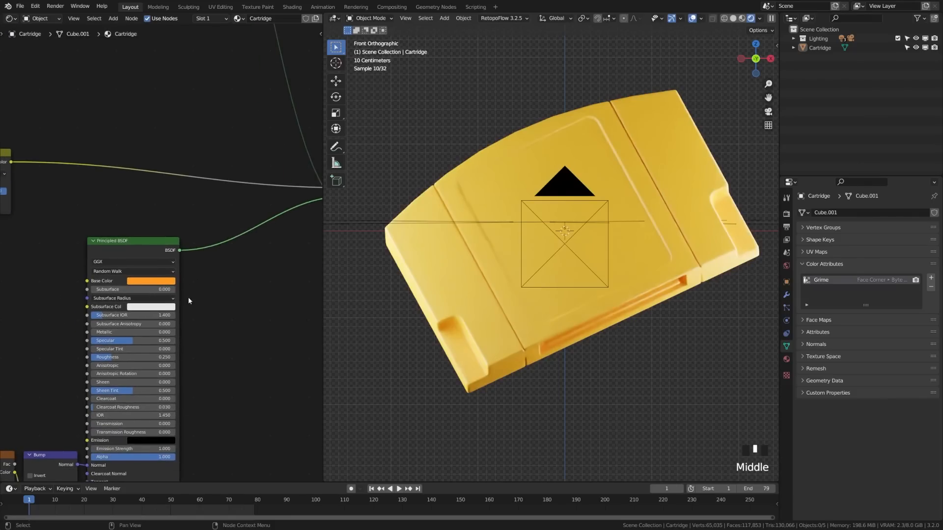
# Set the second Principled BSDF's Base Color to a dark rust-brown via the colour picker.
pyautogui.click(151, 281)
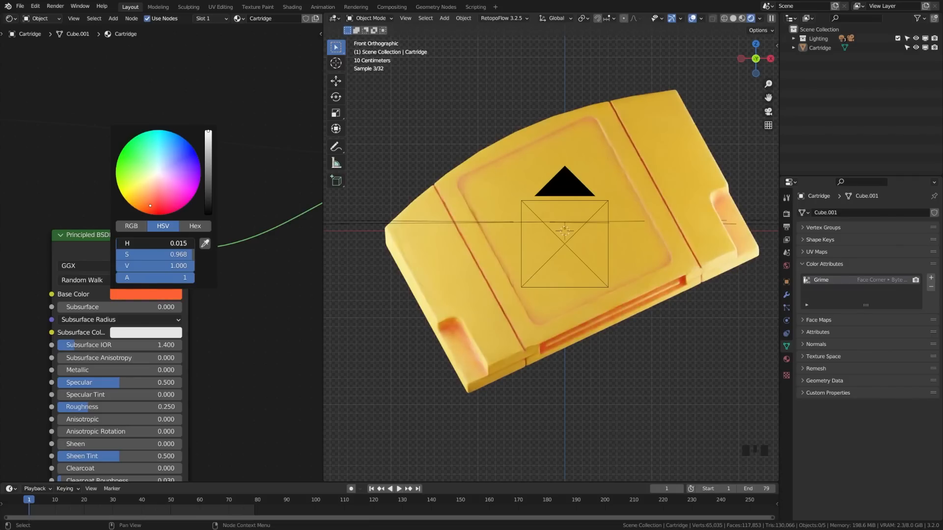
pyautogui.moveTo(151, 205); pyautogui.dragTo(150, 205)
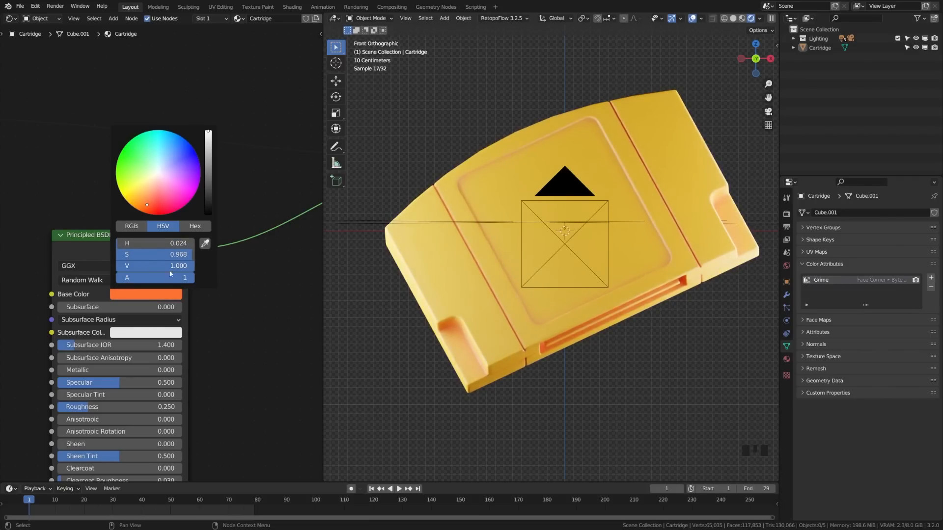
pyautogui.moveTo(207, 136); pyautogui.dragTo(207, 140)
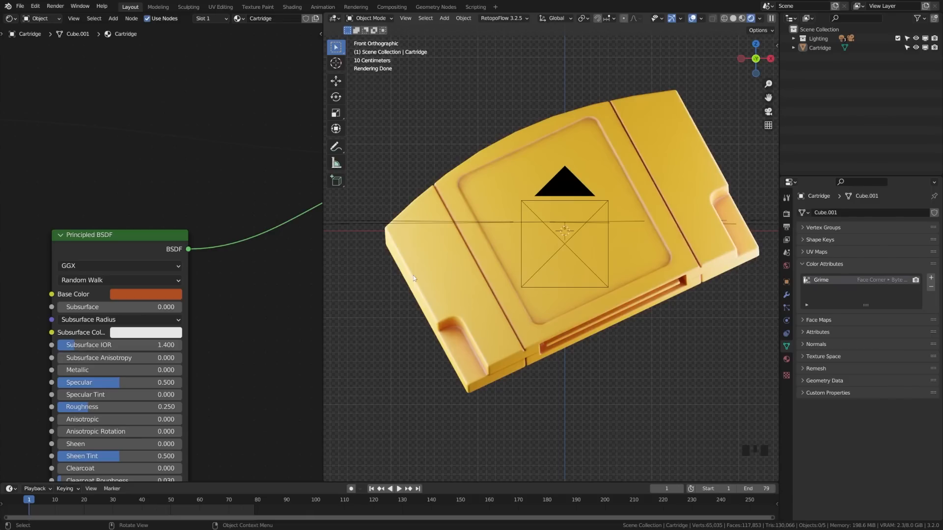
pyautogui.moveTo(532, 329)
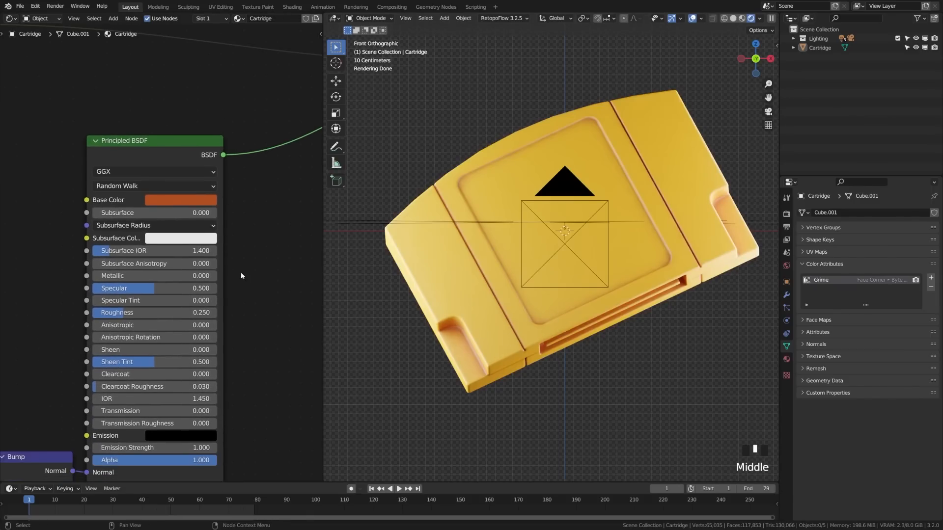
# Raise the dirt Principled BSDF's Roughness to 1.000 and inspect the matte grime in the viewport.
pyautogui.scroll(3)
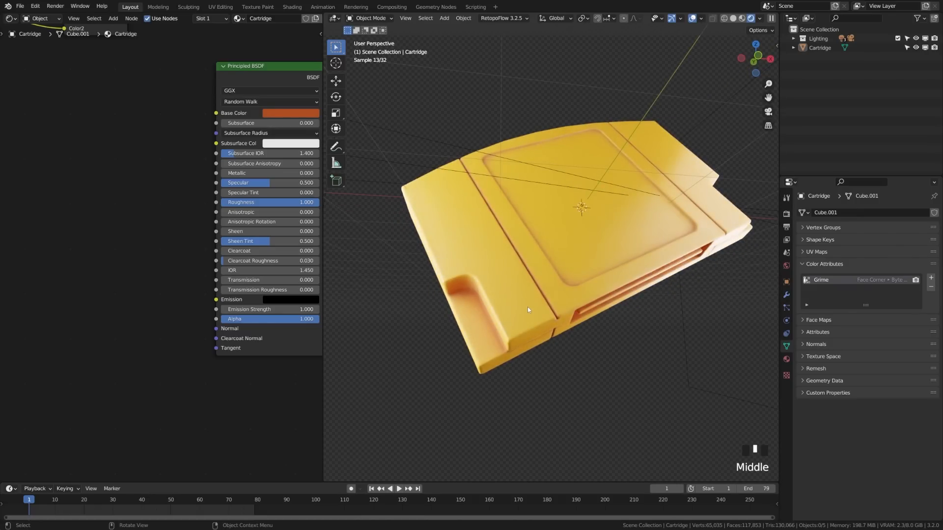
pyautogui.scroll(3)
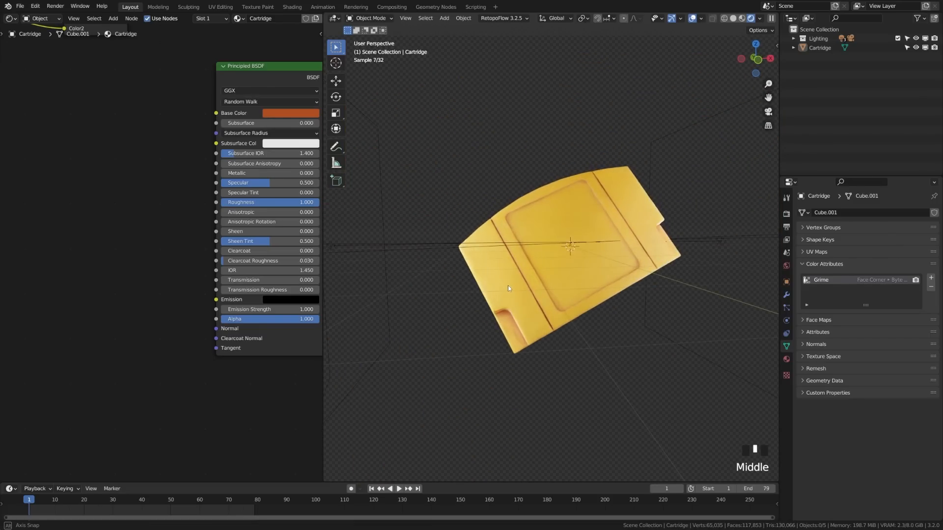
pyautogui.scroll(-3)
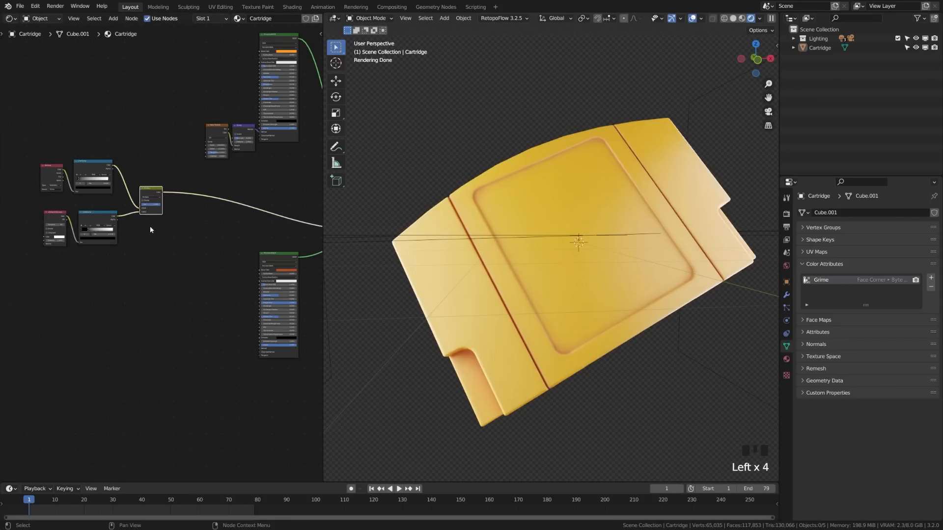
pyautogui.moveTo(144, 224)
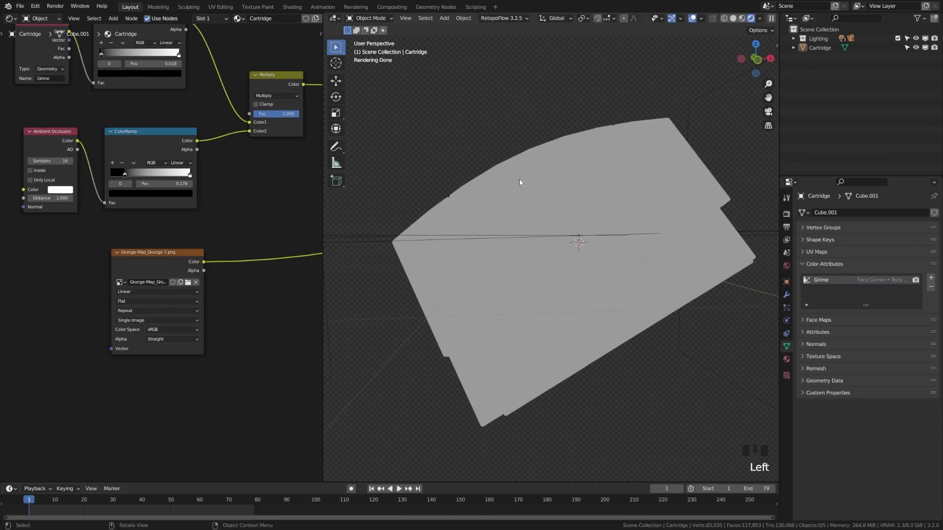
pyautogui.moveTo(517, 240)
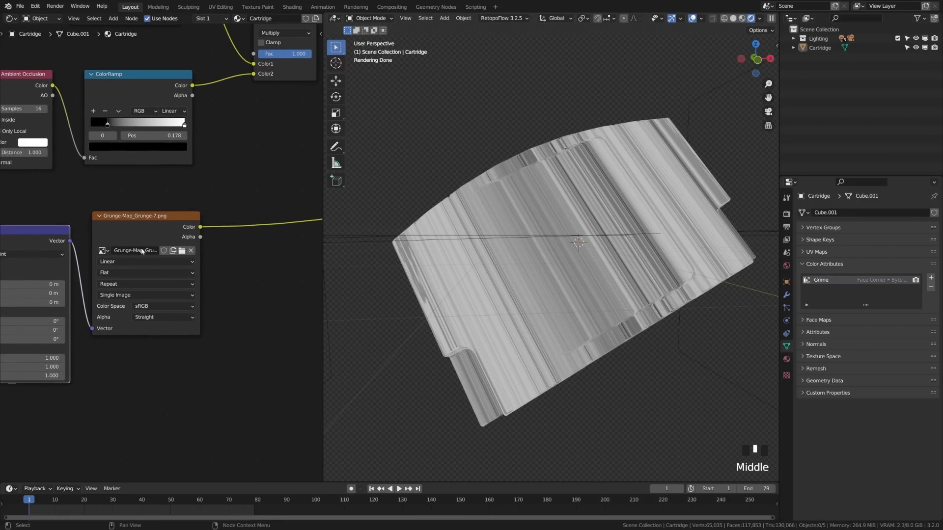
# Change the grunge Image Texture's projection from Flat to Box.
pyautogui.click(144, 272)
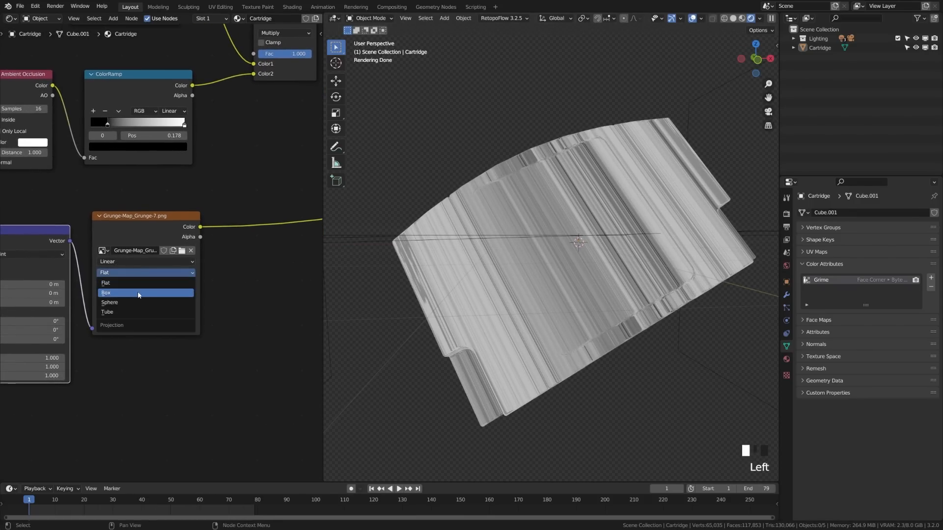
pyautogui.click(139, 292)
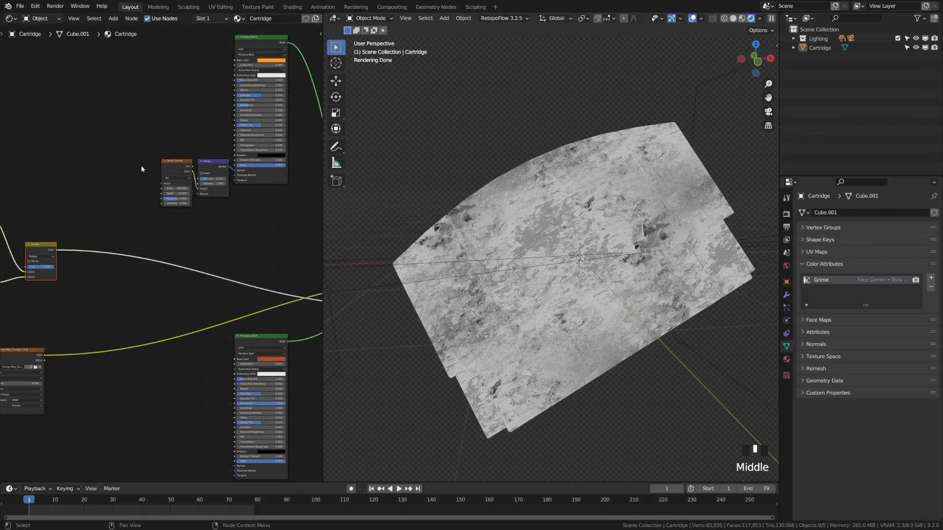
# Reconnect the final shader to the Material Output so the yellow material previews with the grunge blended in.
pyautogui.doubleClick(178, 181)
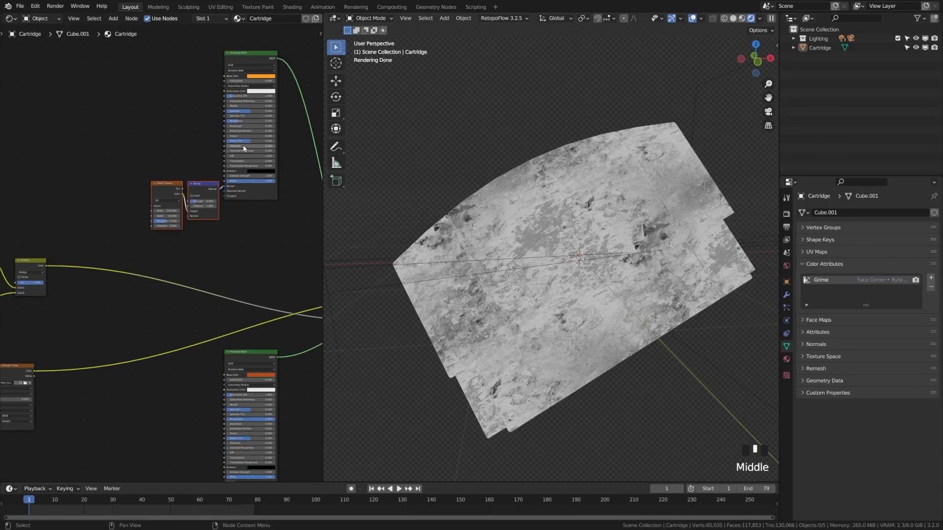
pyautogui.moveTo(235, 242)
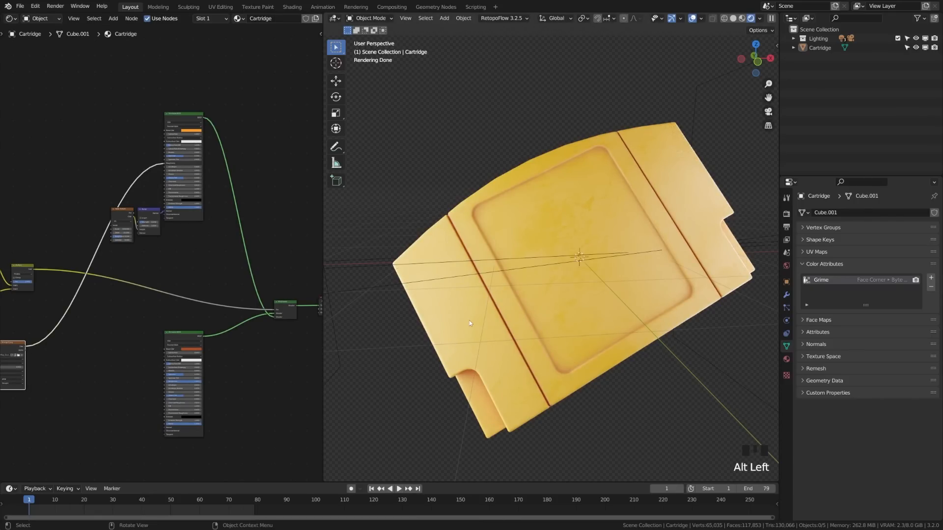
pyautogui.scroll(3)
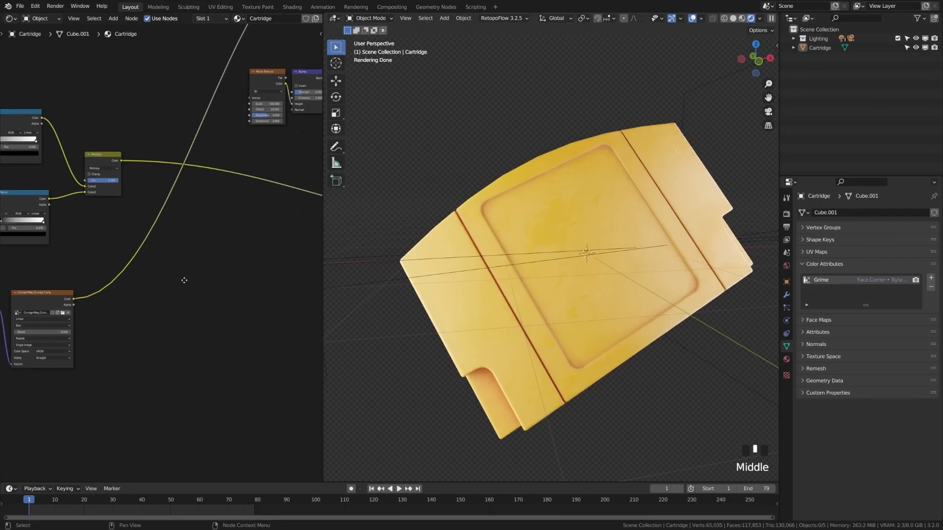
# Add a MixRGB node combining the grunge texture with the multiplied edge mask.
pyautogui.press('shift+a')
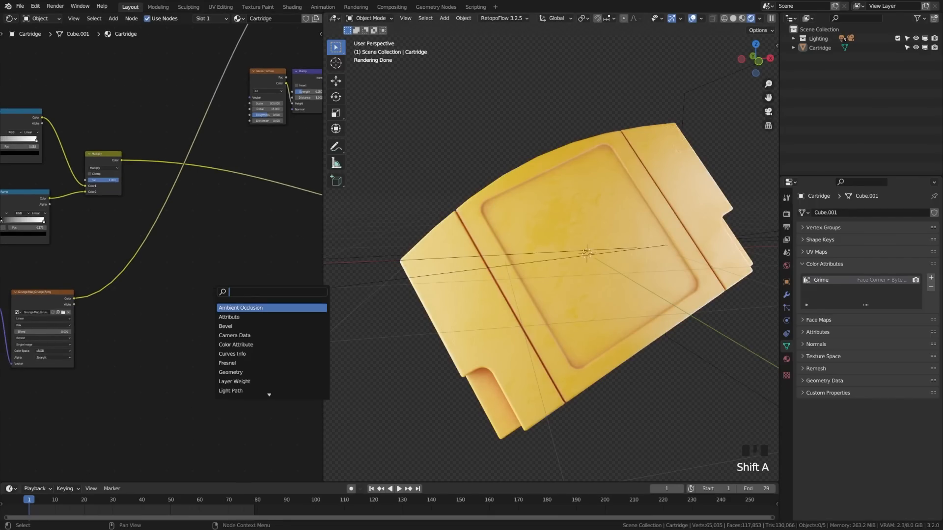
pyautogui.click(240, 308)
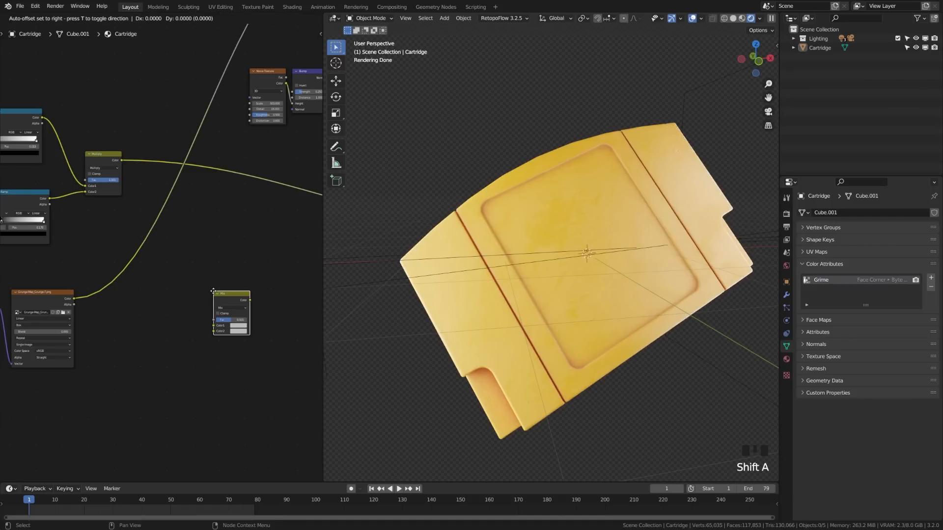
pyautogui.scroll(3)
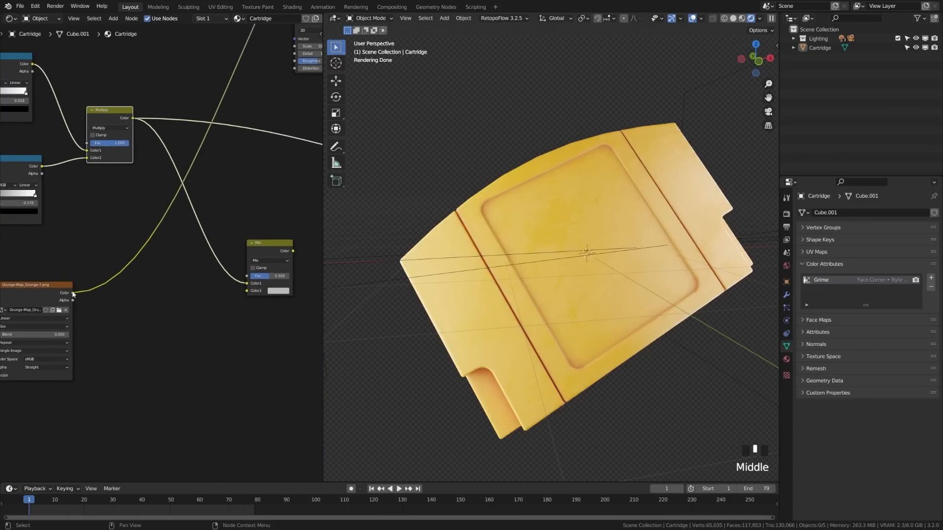
pyautogui.moveTo(187, 330)
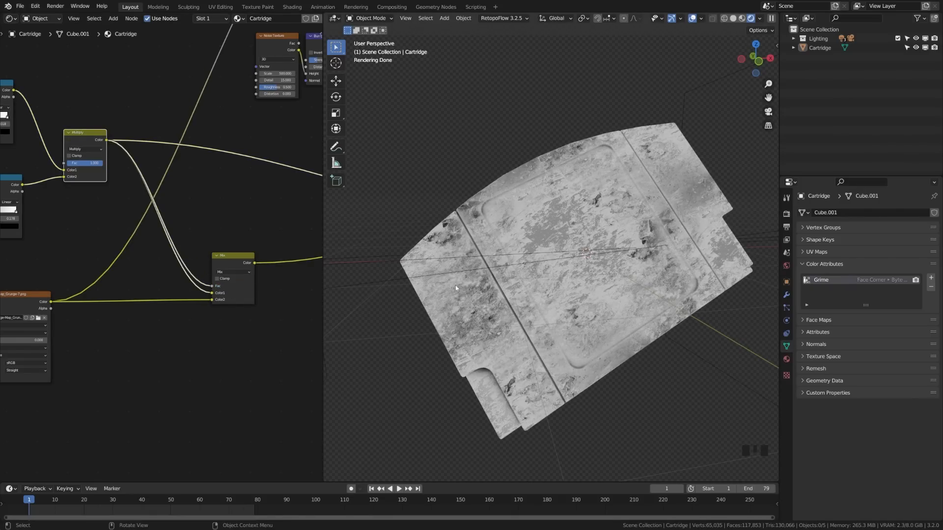
pyautogui.scroll(3)
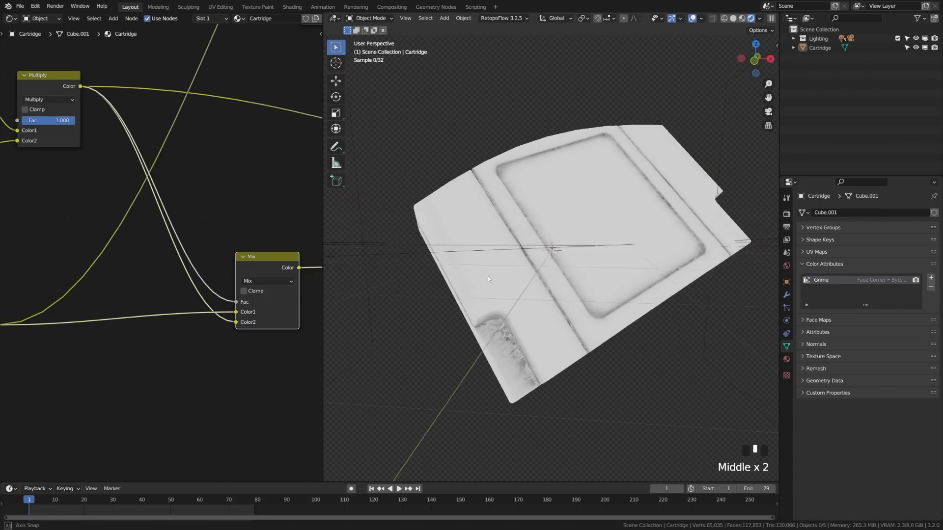
pyautogui.scroll(-3)
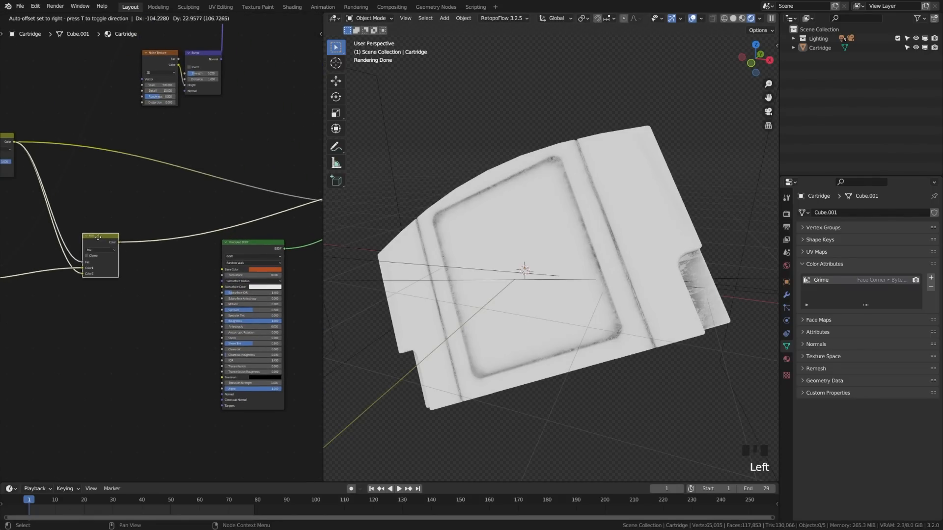
# Duplicate the Mix node with the mask as Fac and two orange colours, feeding the Principled BSDF Base Color.
pyautogui.press('shift+a')
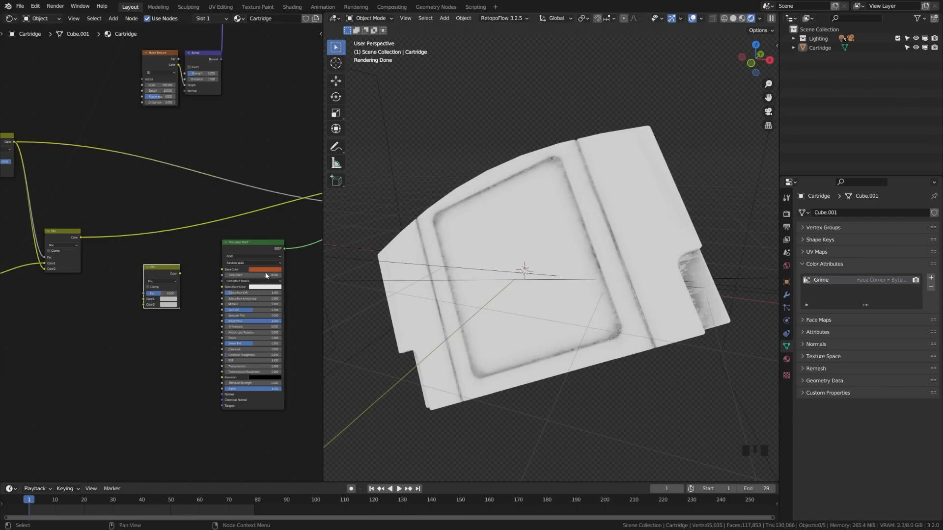
pyautogui.press('ctrl+c')
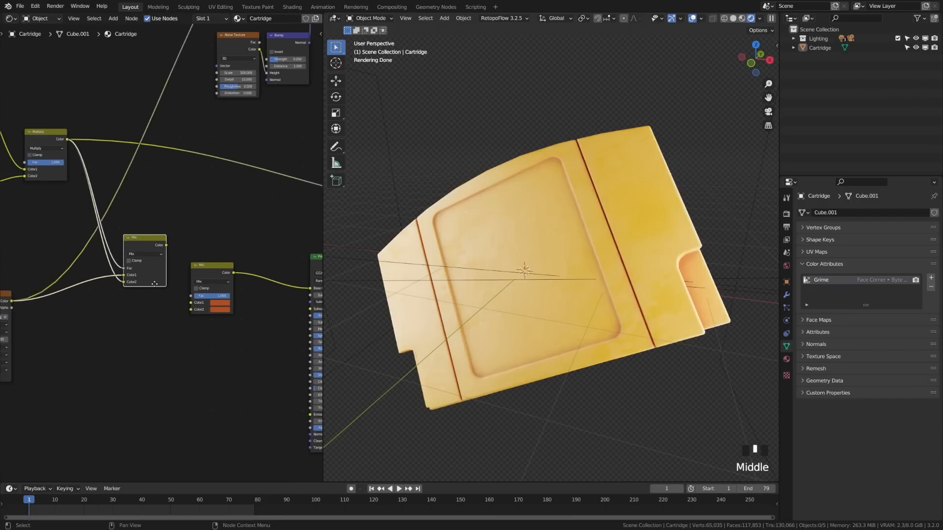
pyautogui.scroll(3)
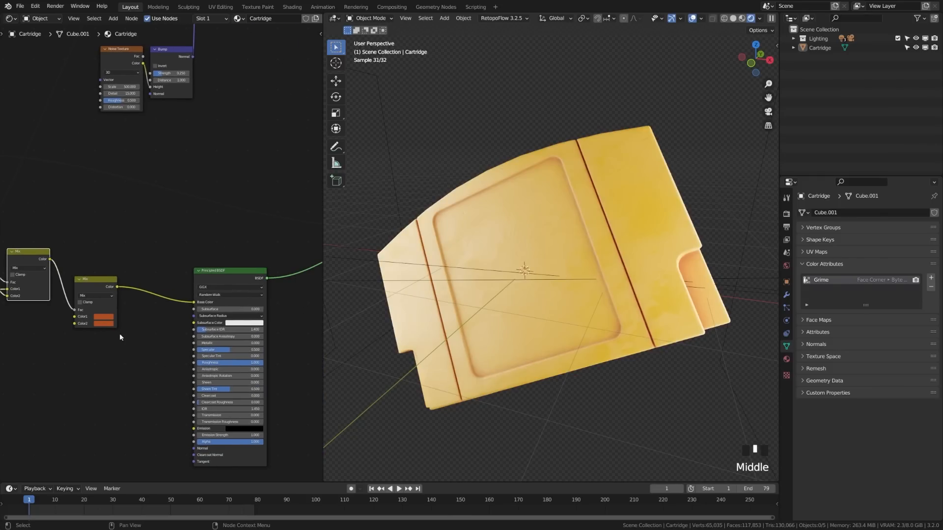
pyautogui.scroll(3)
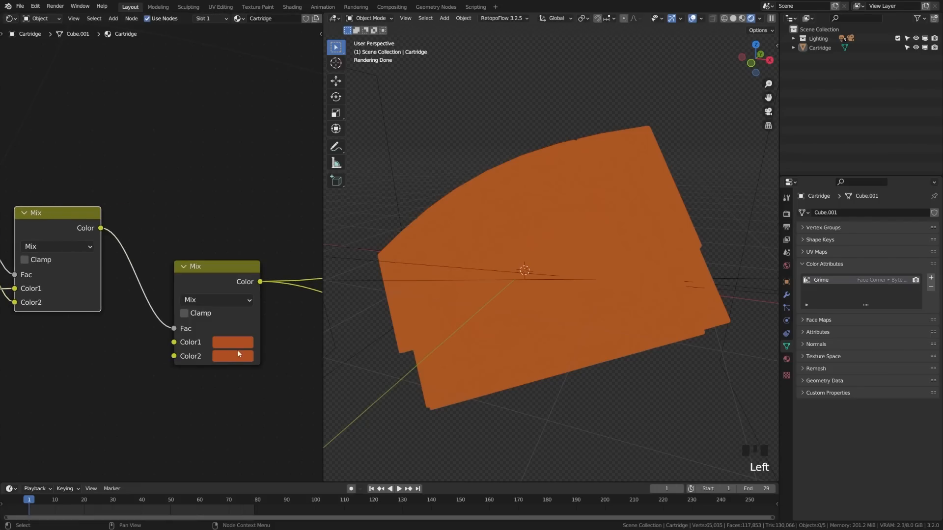
# Set Color1 of the colour mix to dark brown and route both BSDFs through a Mix Shader to the output.
pyautogui.click(233, 341)
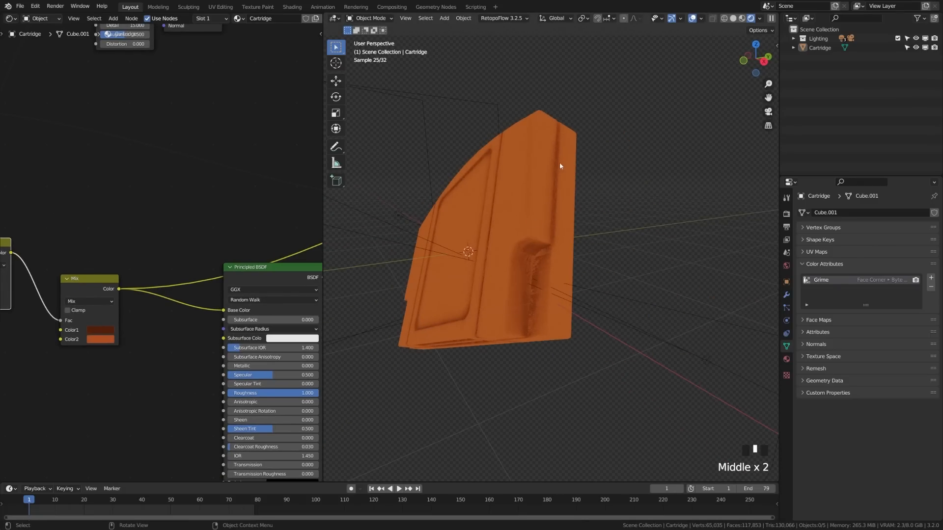
pyautogui.scroll(3)
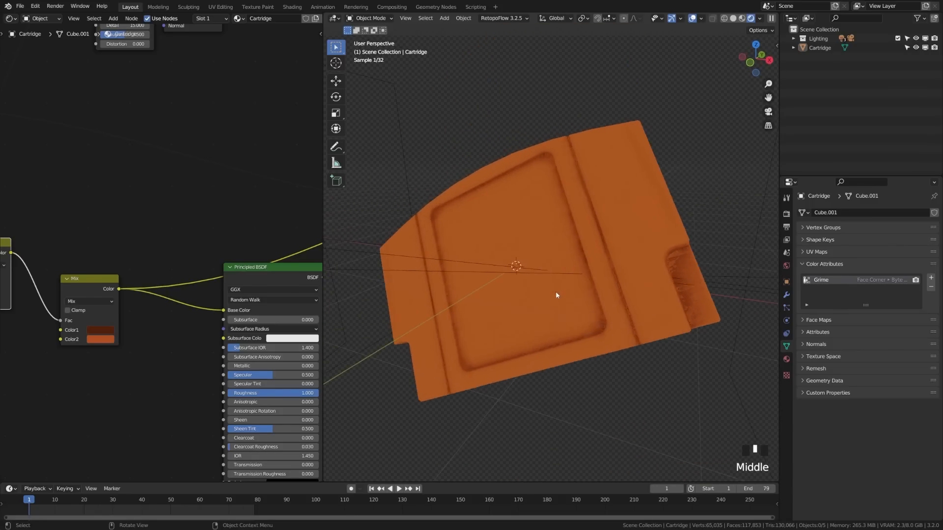
pyautogui.scroll(3)
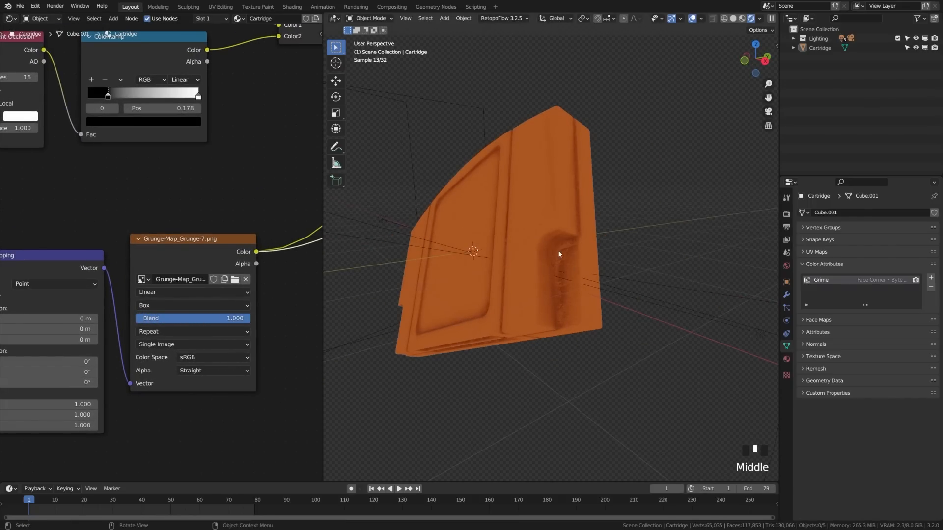
pyautogui.scroll(-3)
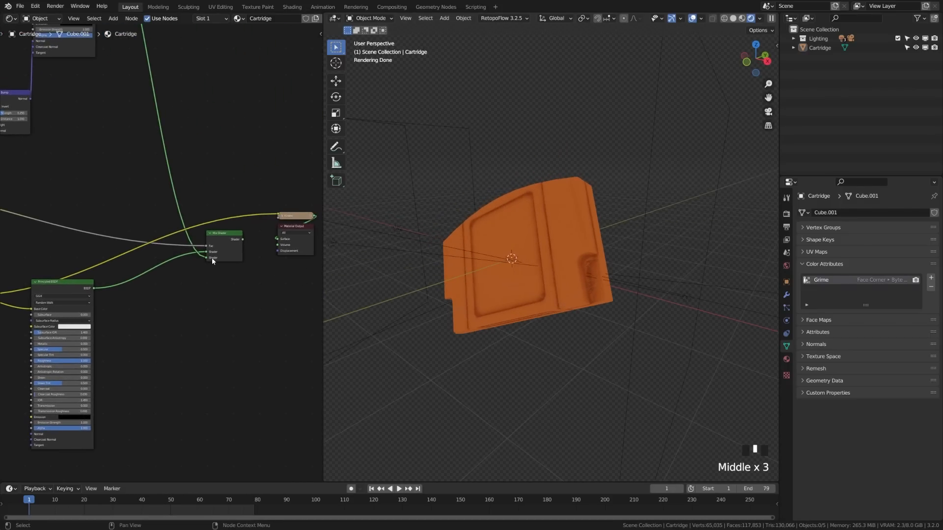
# Switch to Texture Paint mode with the Grime-Add image shown and the grunge map as brush texture.
pyautogui.scroll(3)
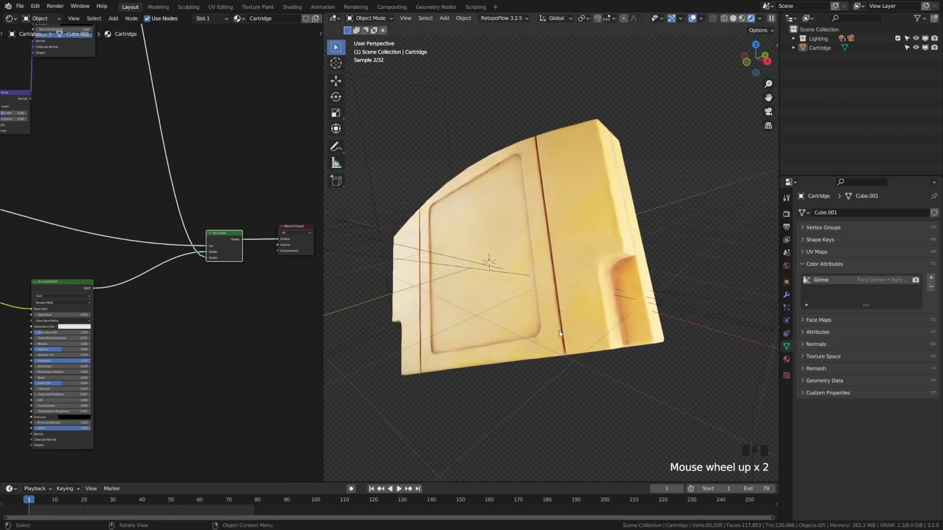
pyautogui.scroll(-3)
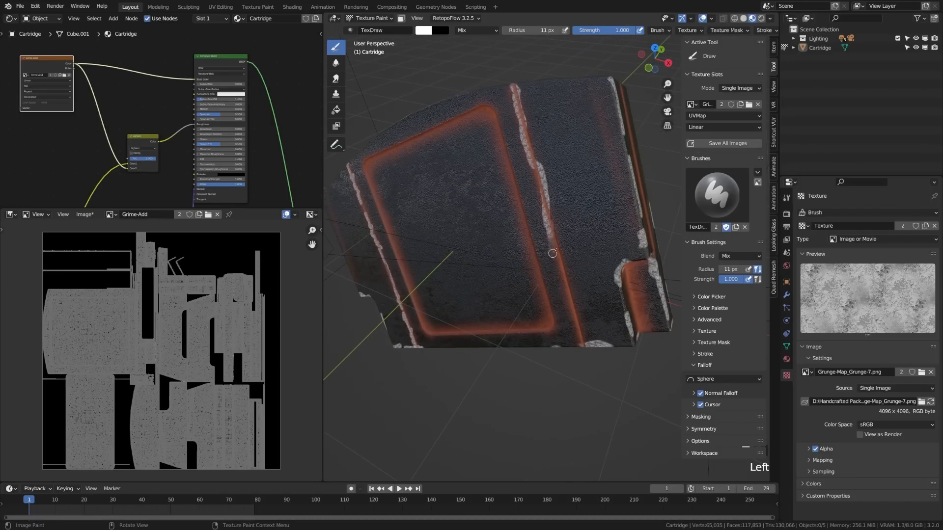
# Paint soft grime strokes over the cartridge with a 161 px radius, 0.25 strength brush.
pyautogui.scroll(-3)
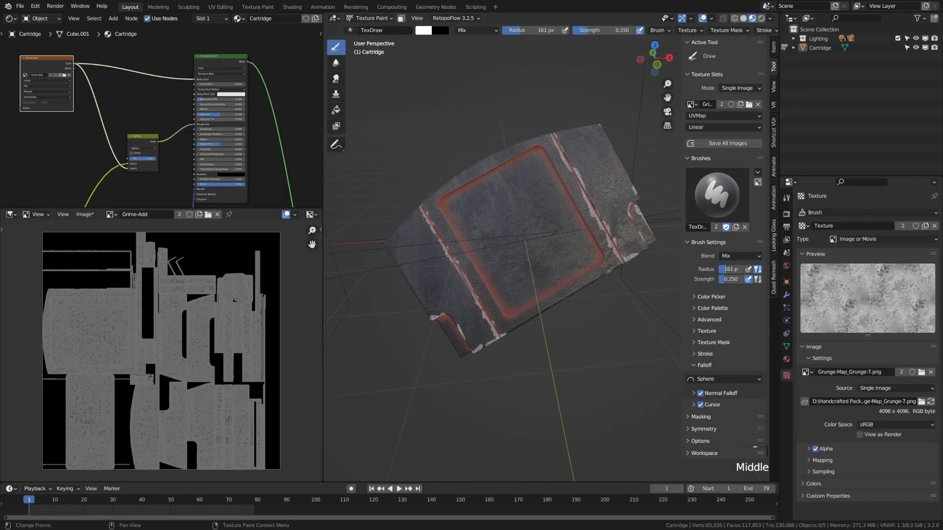
pyautogui.scroll(-3)
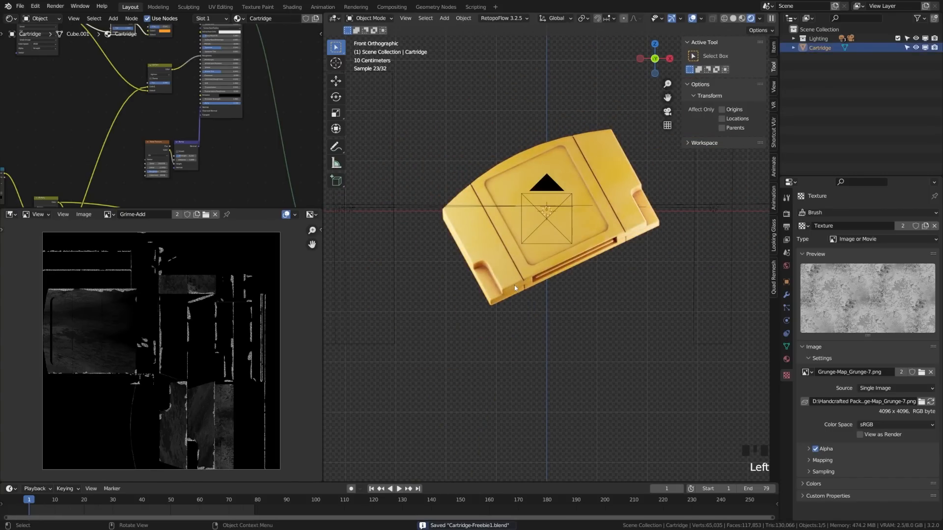
# Clear the cartridge's rotation, enter Edit Mode and add a second UV map named 'Sticker'.
pyautogui.press('alt+r')
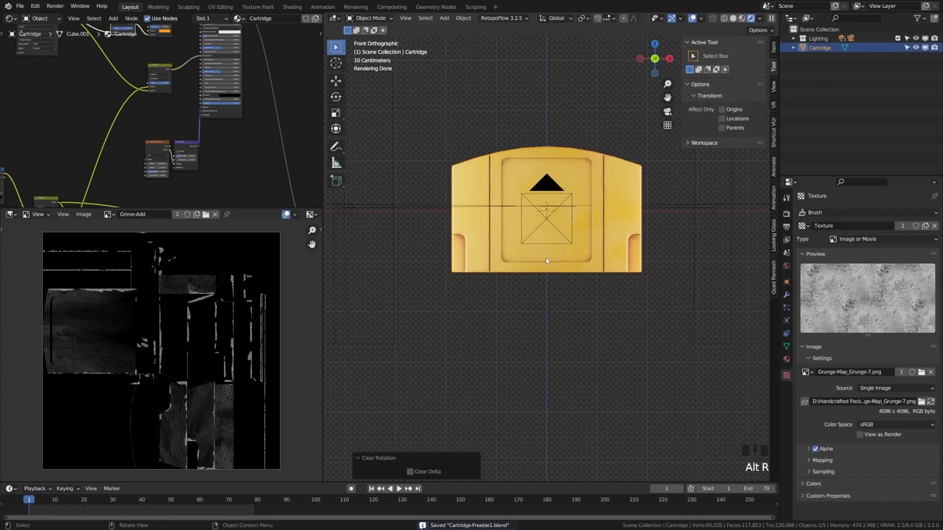
pyautogui.press('Tab')
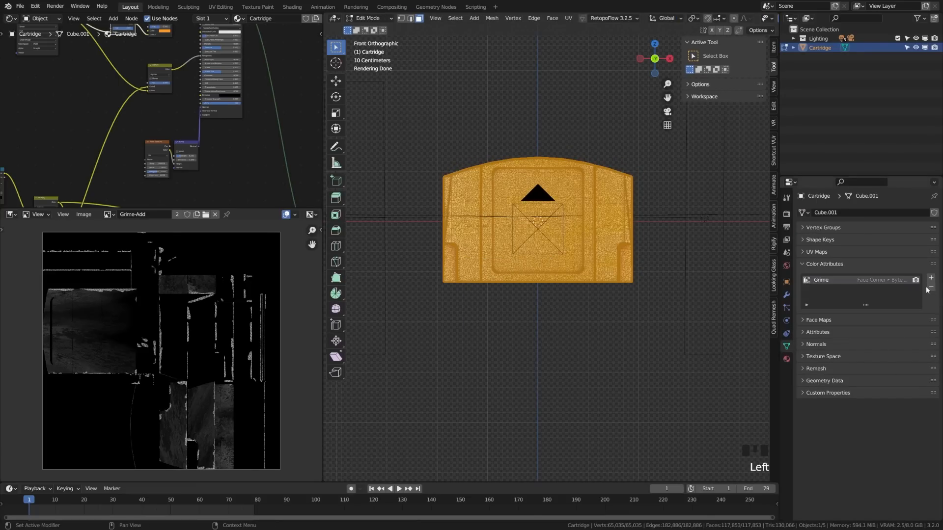
pyautogui.click(817, 251)
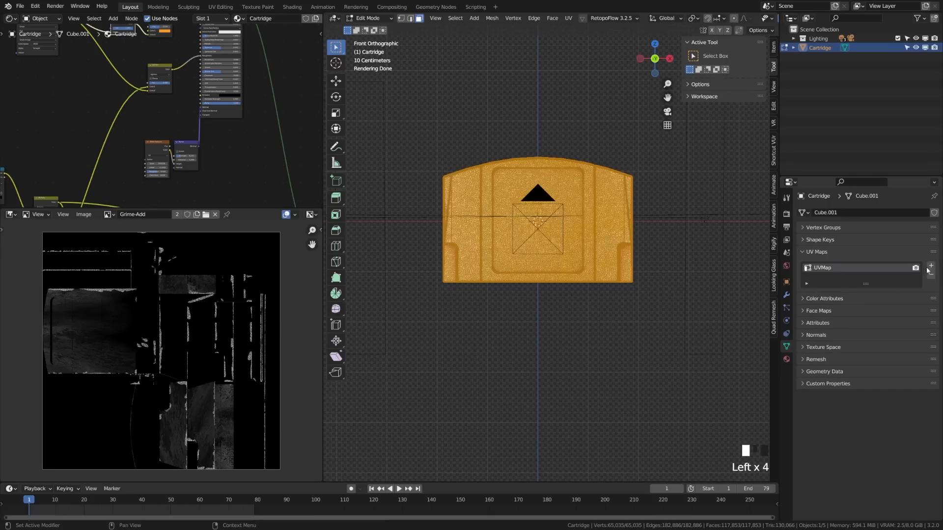
pyautogui.click(931, 264)
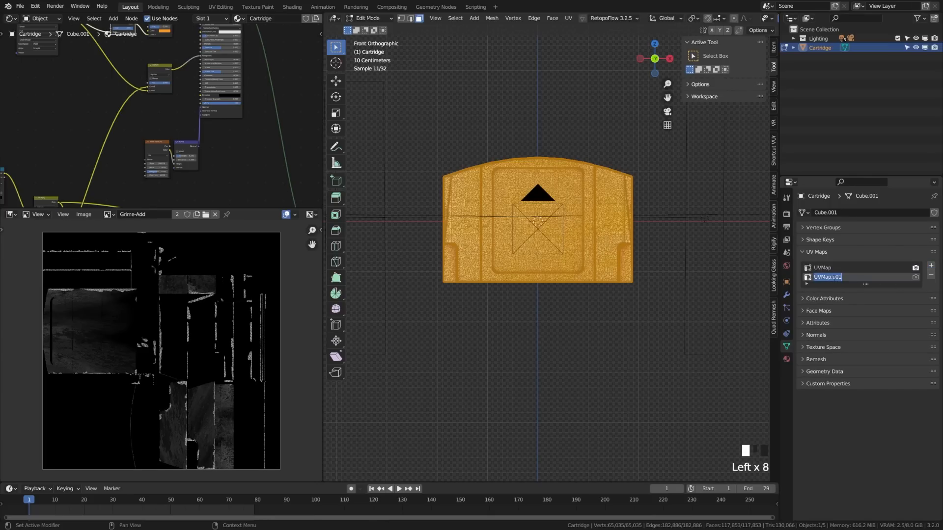
pyautogui.write('Sticker')
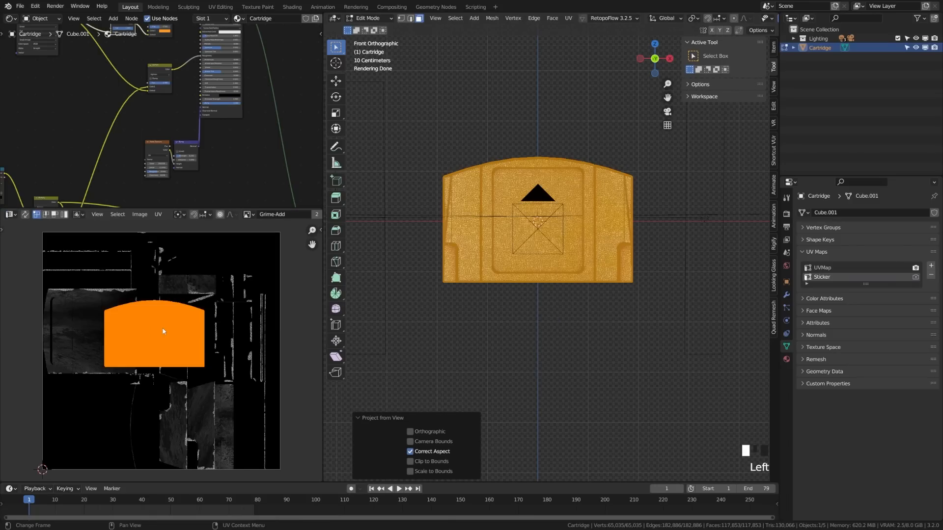
# Project the front view into the Sticker UV map, then add a UV Map node and wire its output.
pyautogui.press('s')
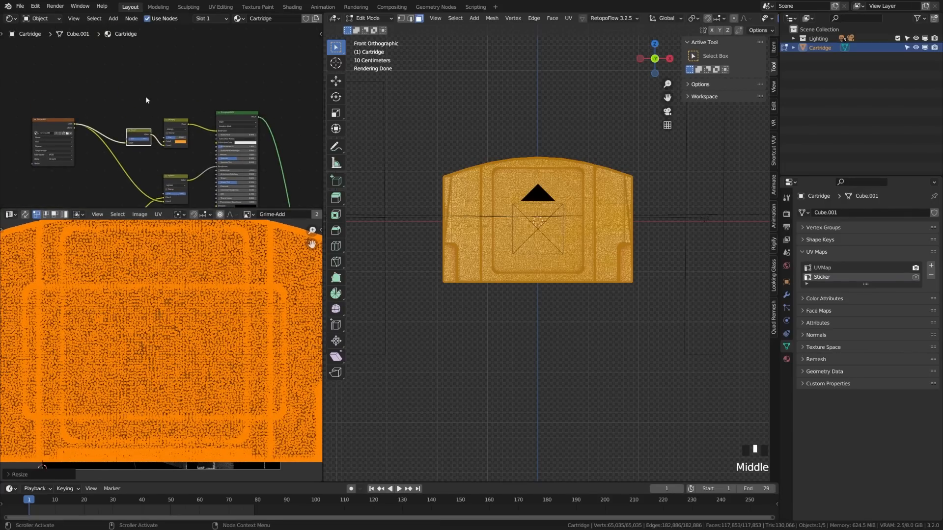
pyautogui.press('shift+a')
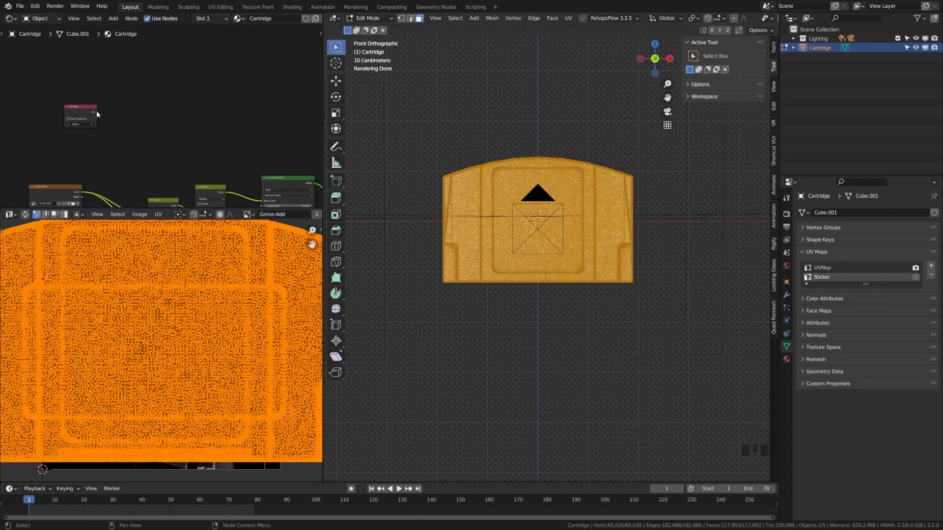
pyautogui.moveTo(93, 113); pyautogui.dragTo(128, 128)
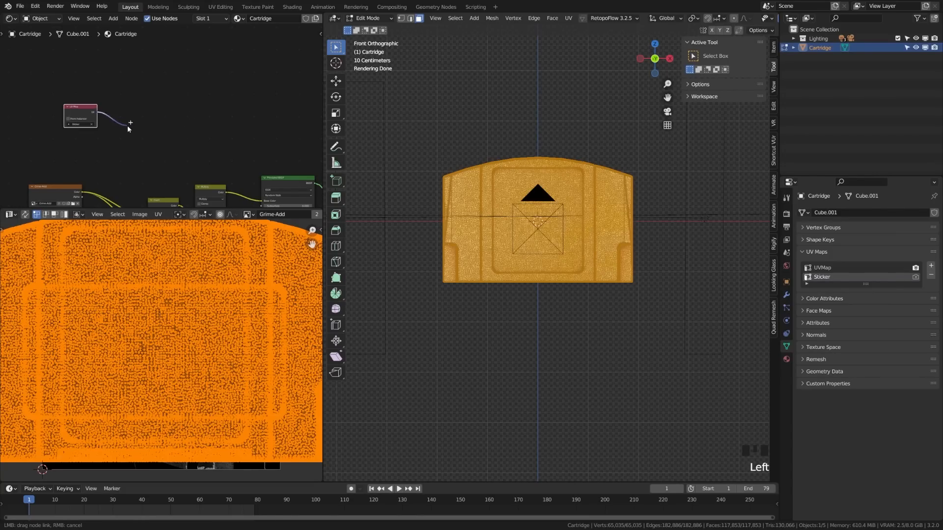